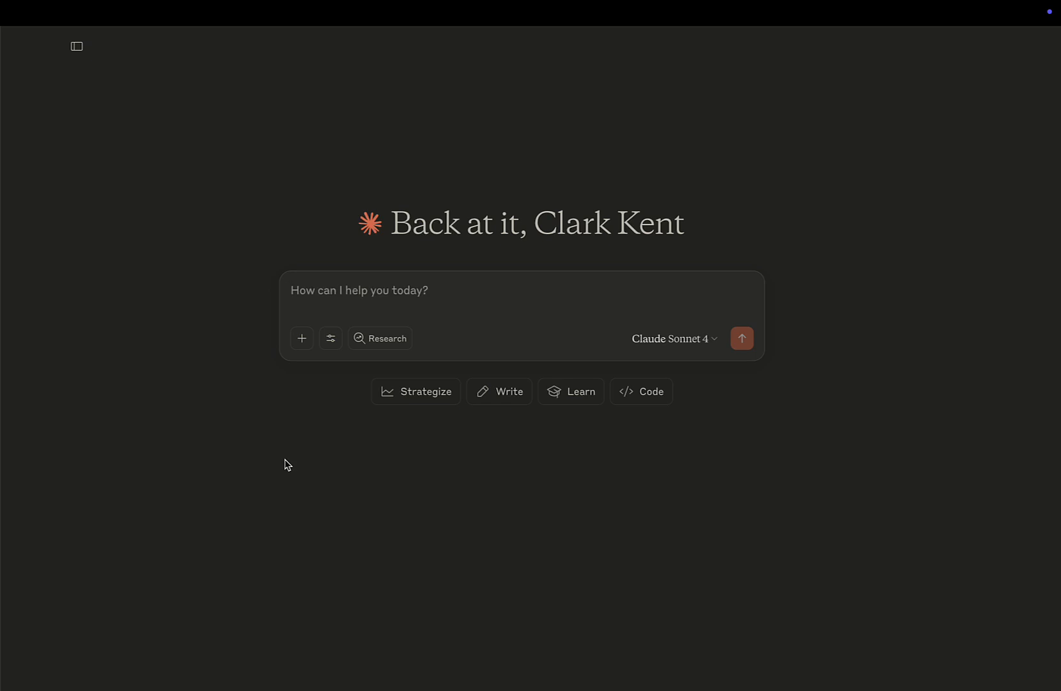
# - Add a ThoughtSpot source and filter the data model list by 'ms' to find MS - Pharma Sales
pyautogui.click(359, 291)
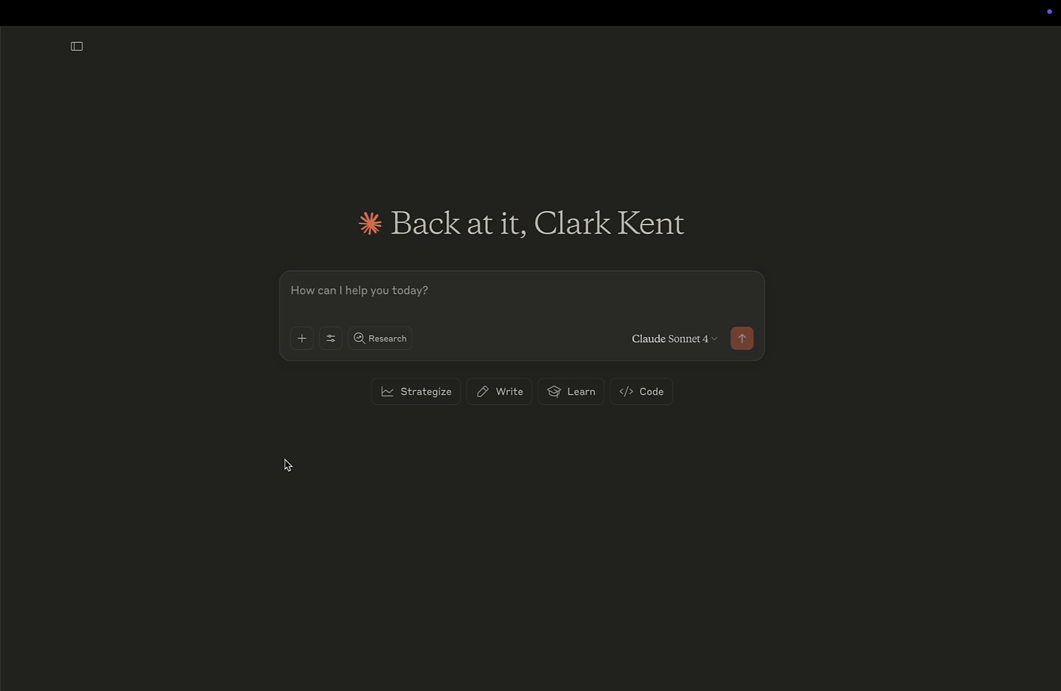
pyautogui.click(407, 291)
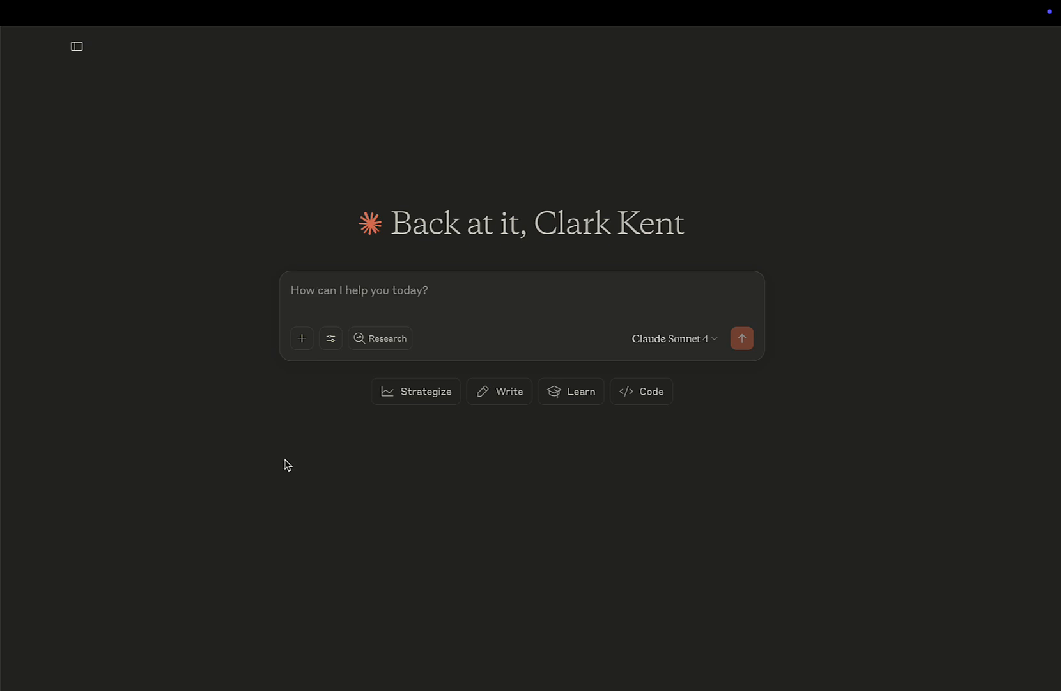
pyautogui.click(302, 337)
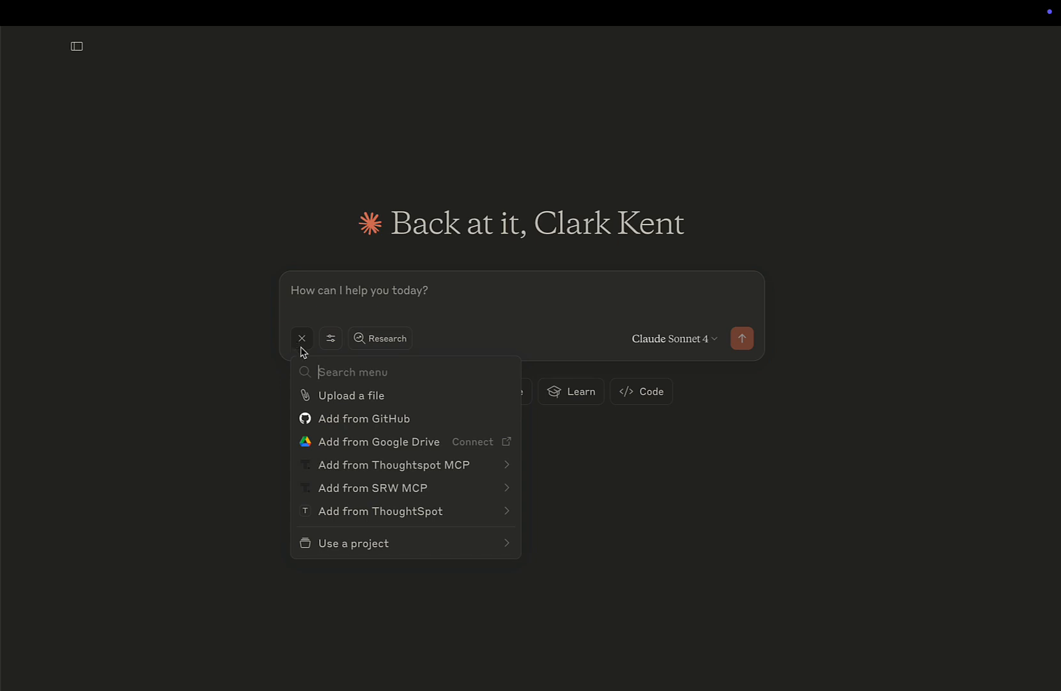
pyautogui.moveTo(458, 511)
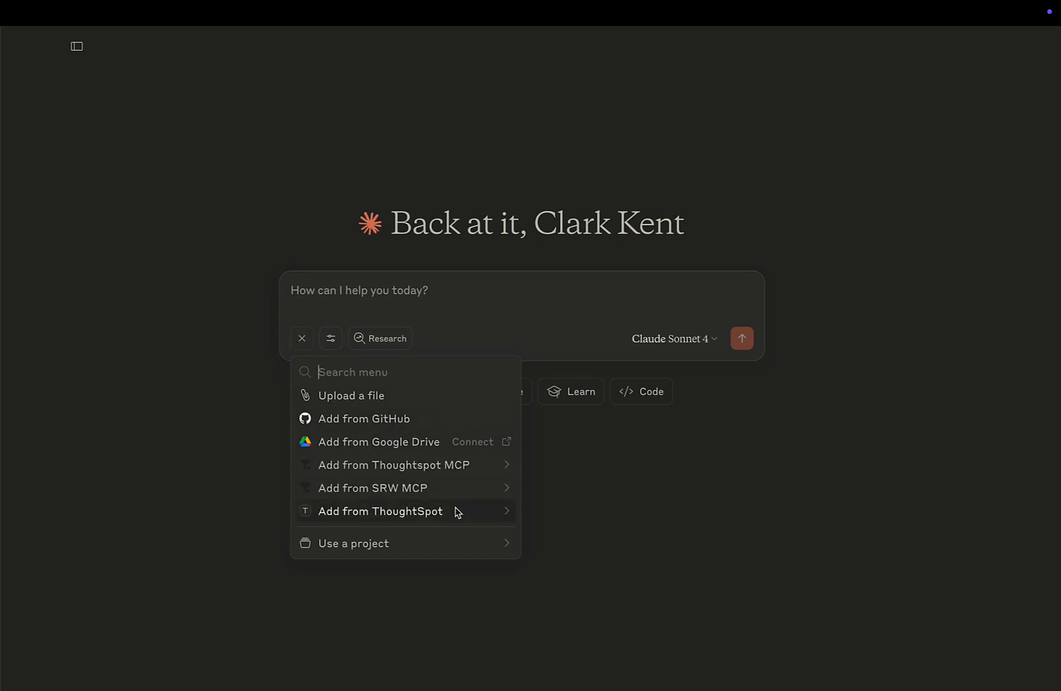
pyautogui.click(380, 510)
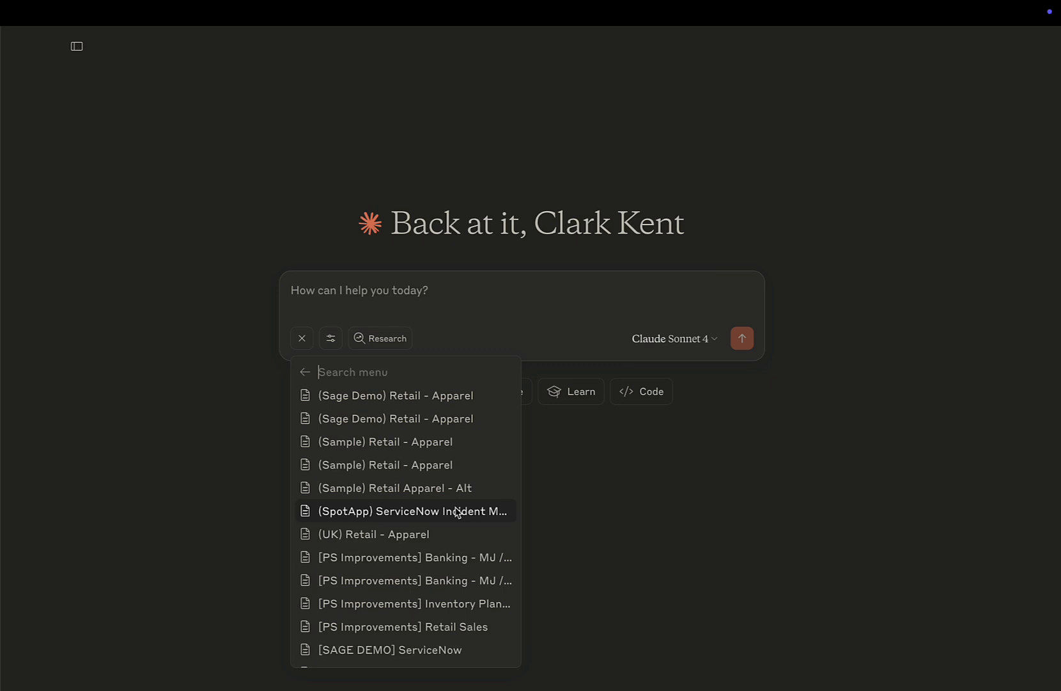
pyautogui.write('ms')
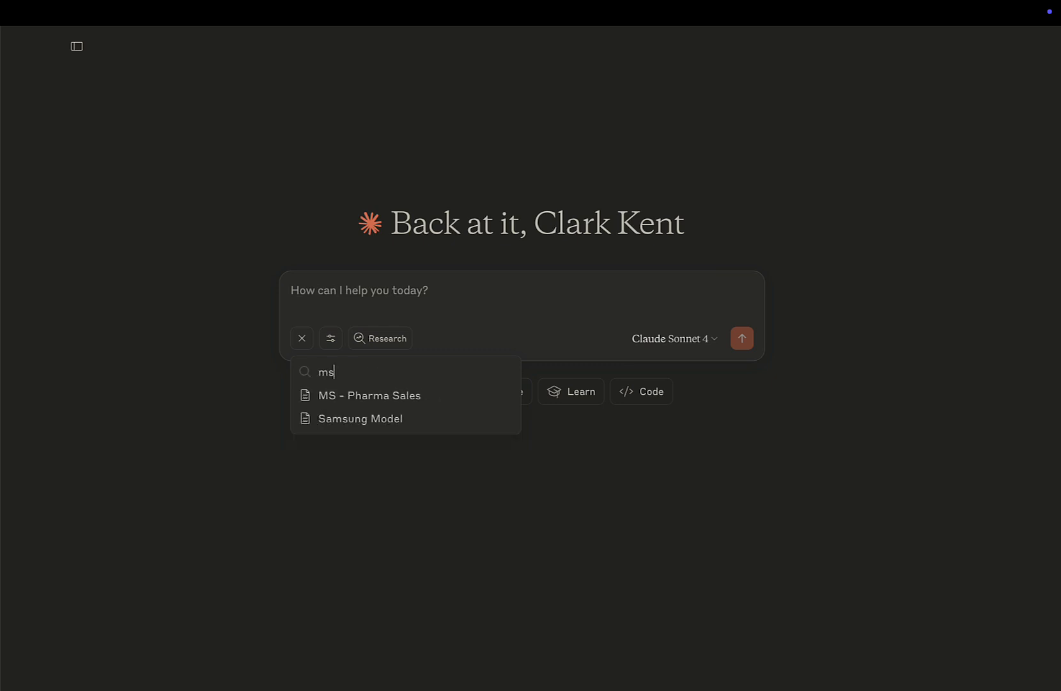
pyautogui.moveTo(434, 406)
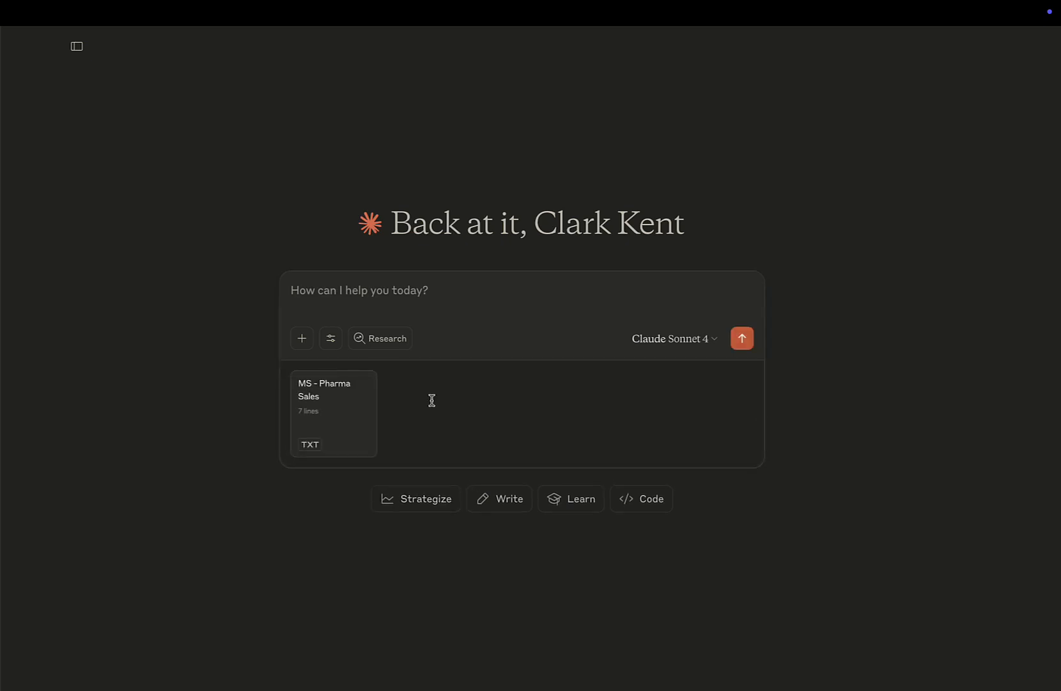
pyautogui.moveTo(316, 355)
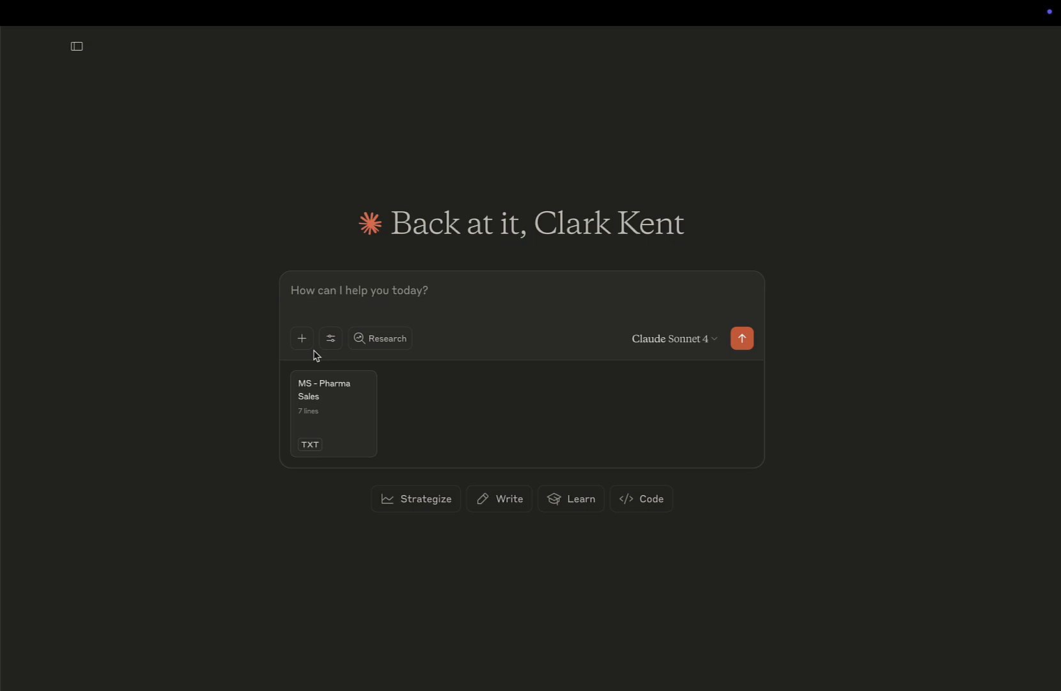
# - Upload pharma_pipeline_report.pdf from the Desktop beside the MS - Pharma Sales source
pyautogui.click(301, 337)
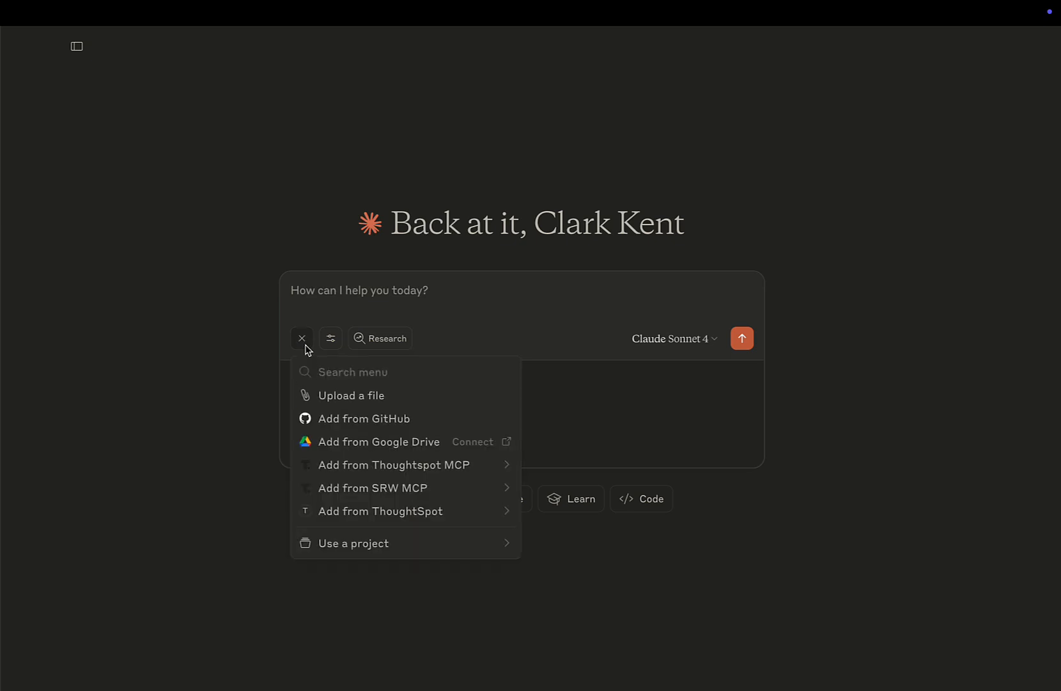
pyautogui.moveTo(378, 386)
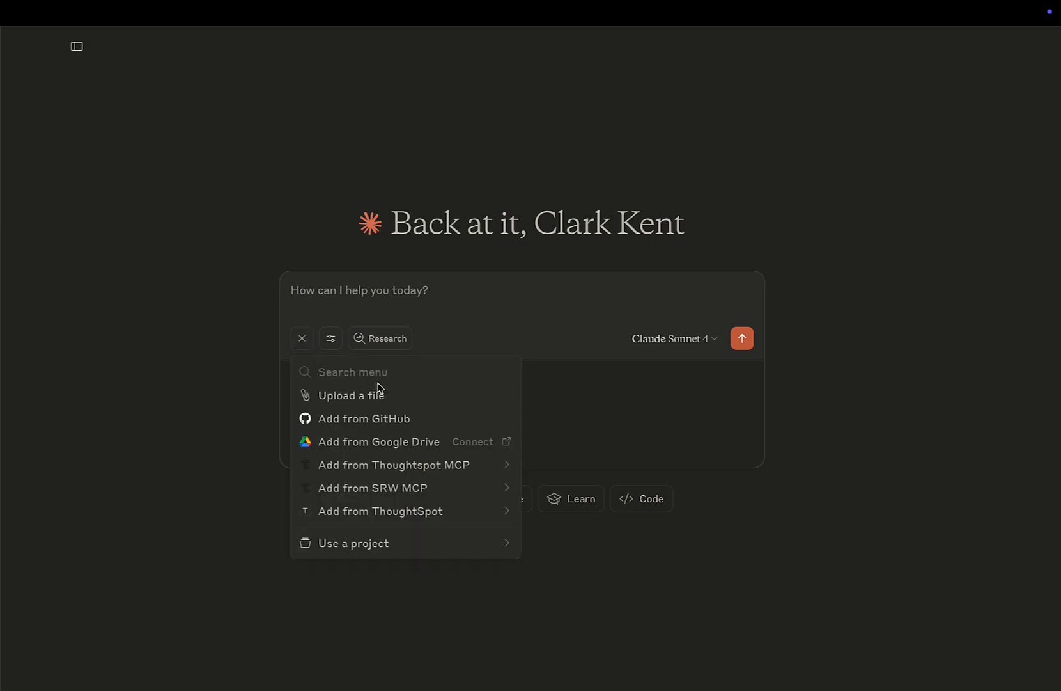
pyautogui.click(352, 395)
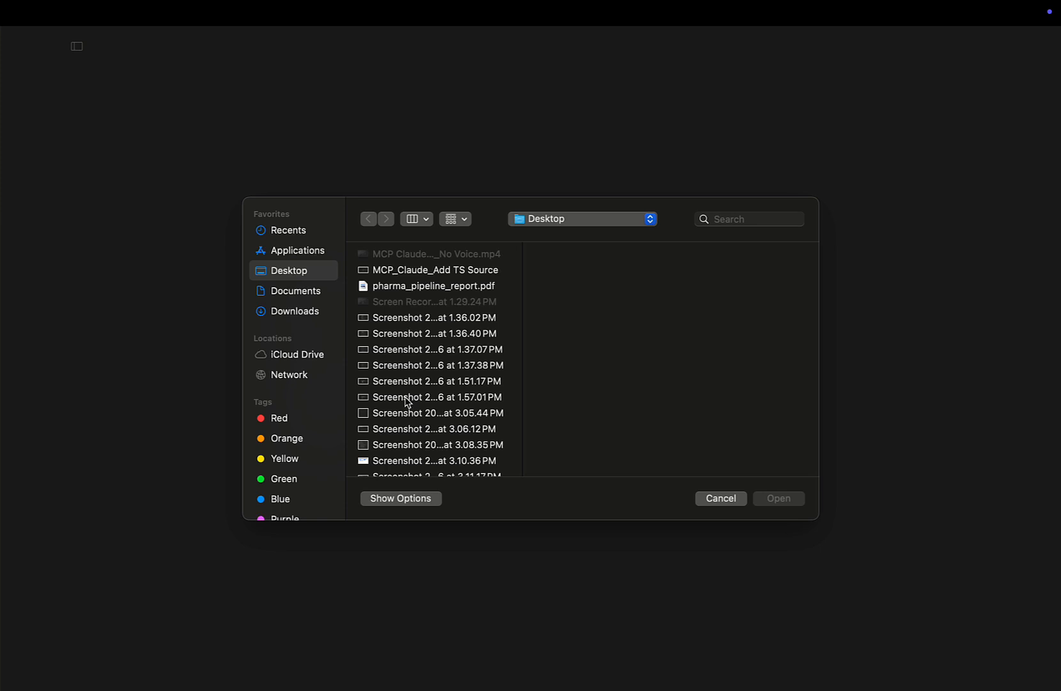
pyautogui.moveTo(422, 327)
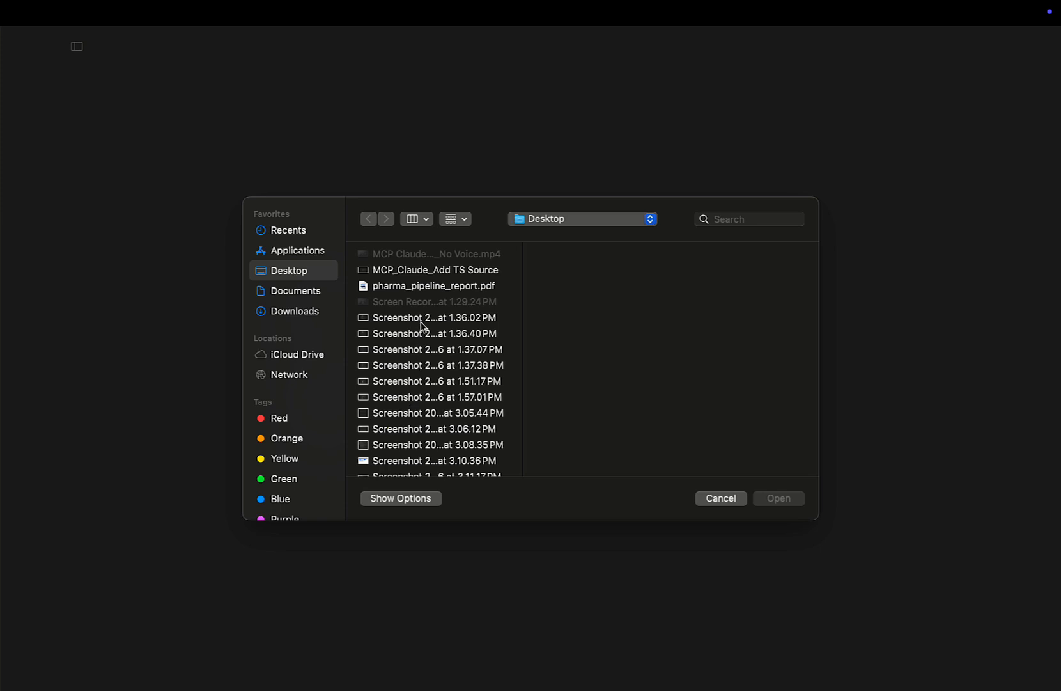
pyautogui.click(433, 285)
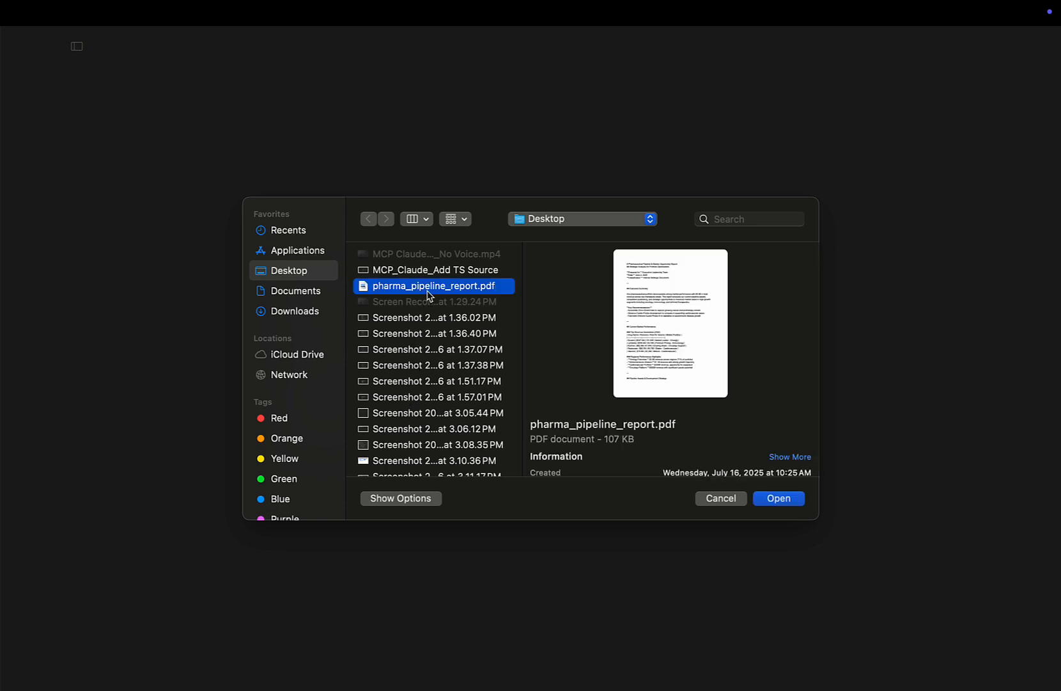
pyautogui.click(779, 498)
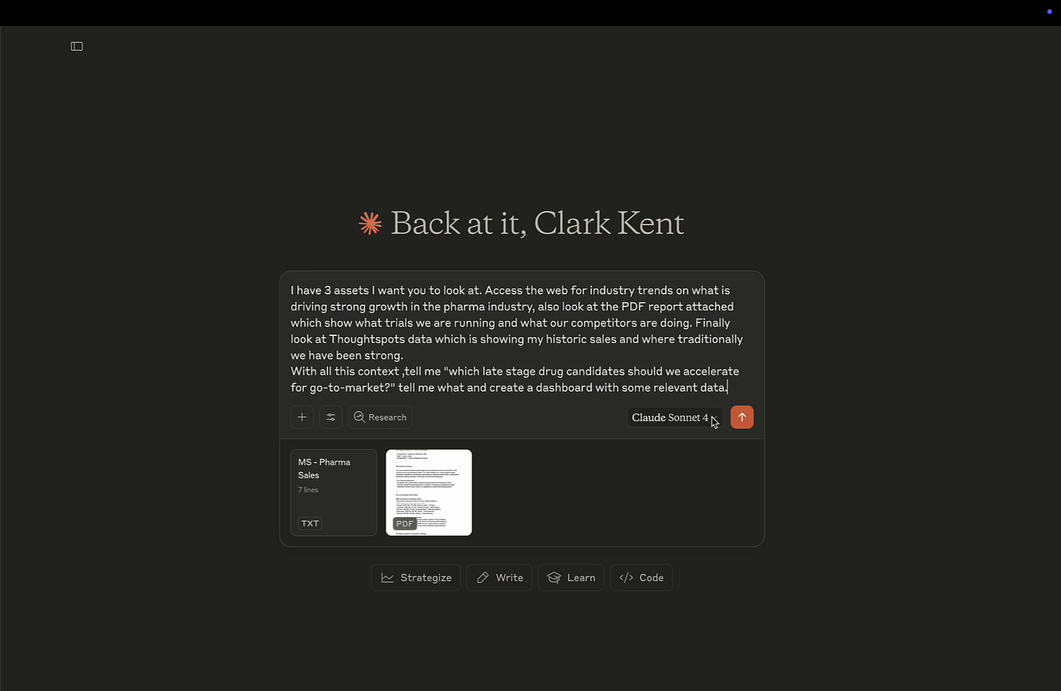
pyautogui.moveTo(742, 416)
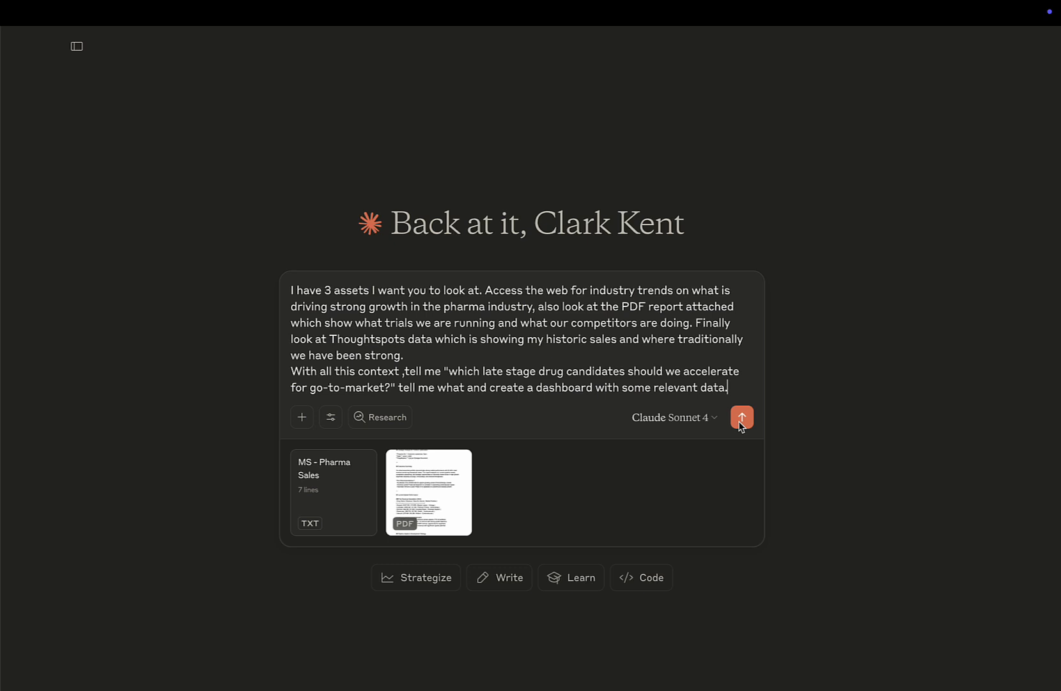
# - Send the late-stage drug candidate acceleration and dashboard prompt with both attachments
pyautogui.click(741, 417)
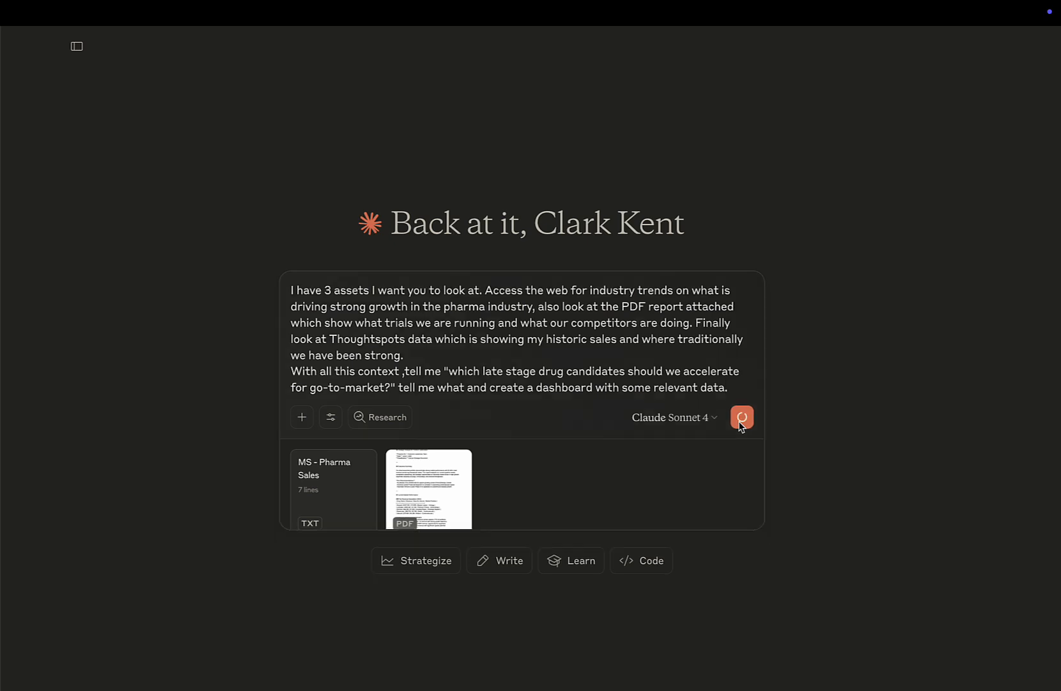
# - Follow Claude's web searches and getAnswer calls, collapsing the fourth call's details
pyautogui.click(741, 417)
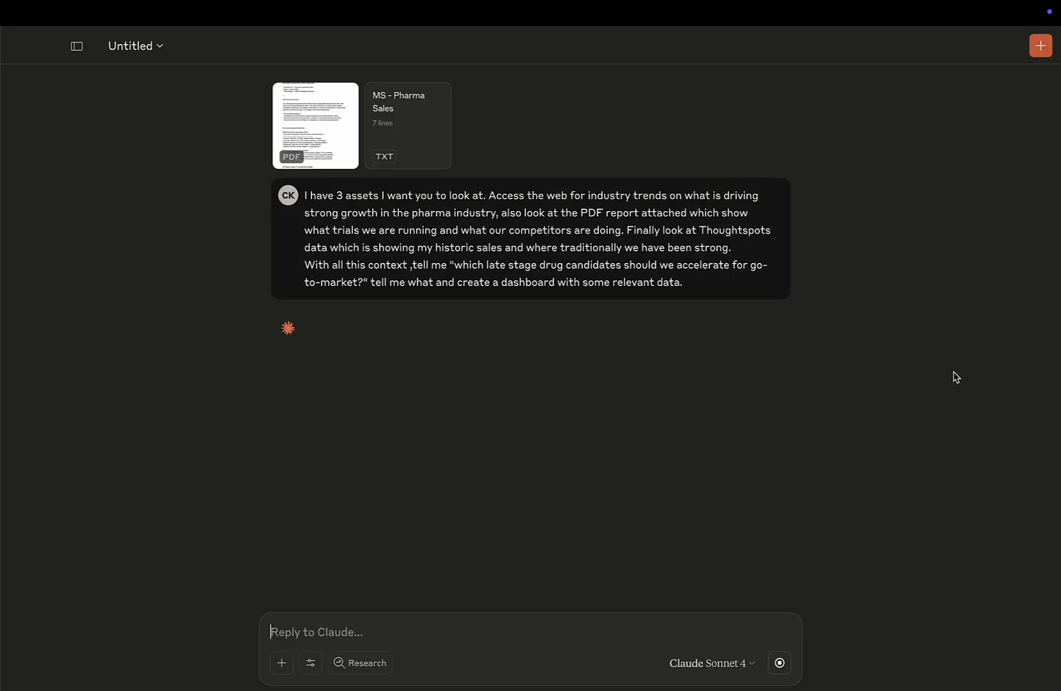
pyautogui.moveTo(991, 369)
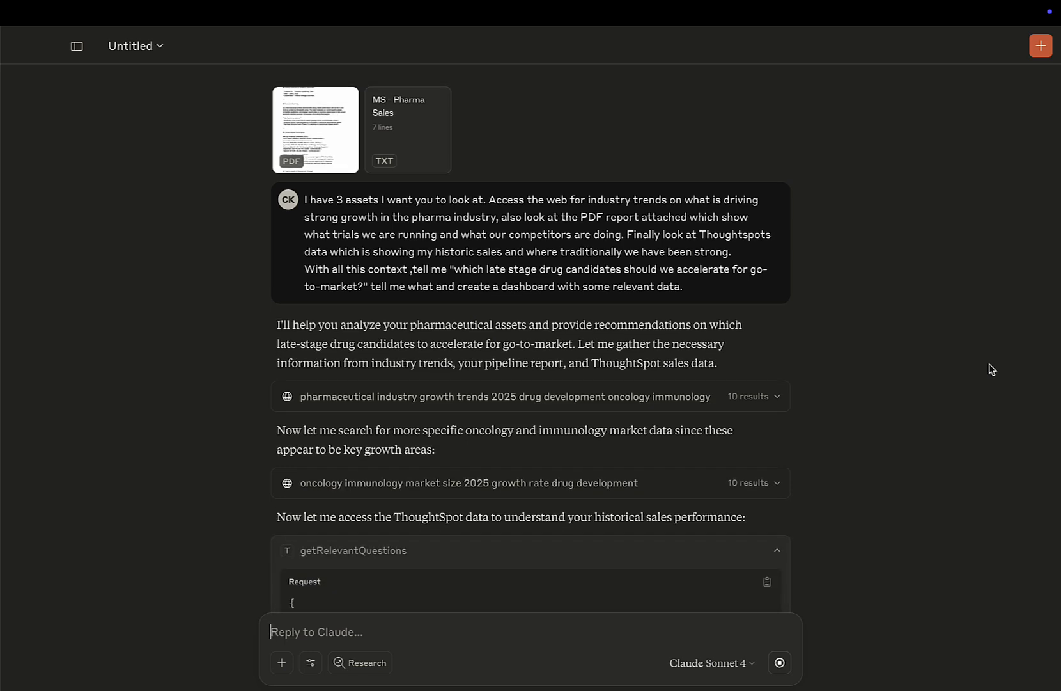
pyautogui.scroll(-3)
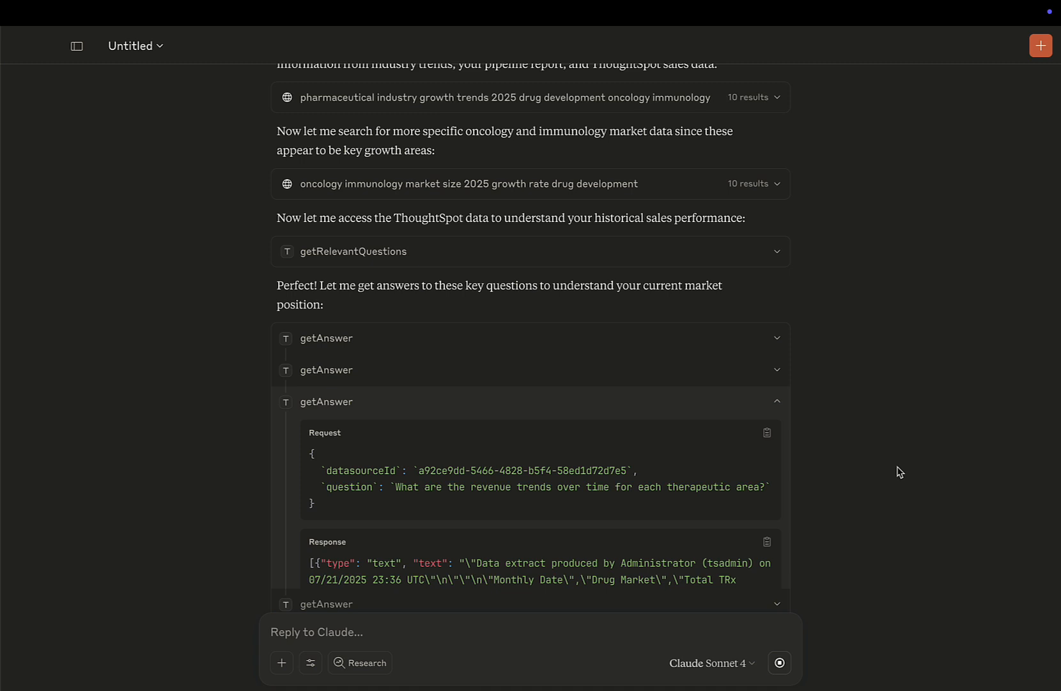
pyautogui.scroll(-3)
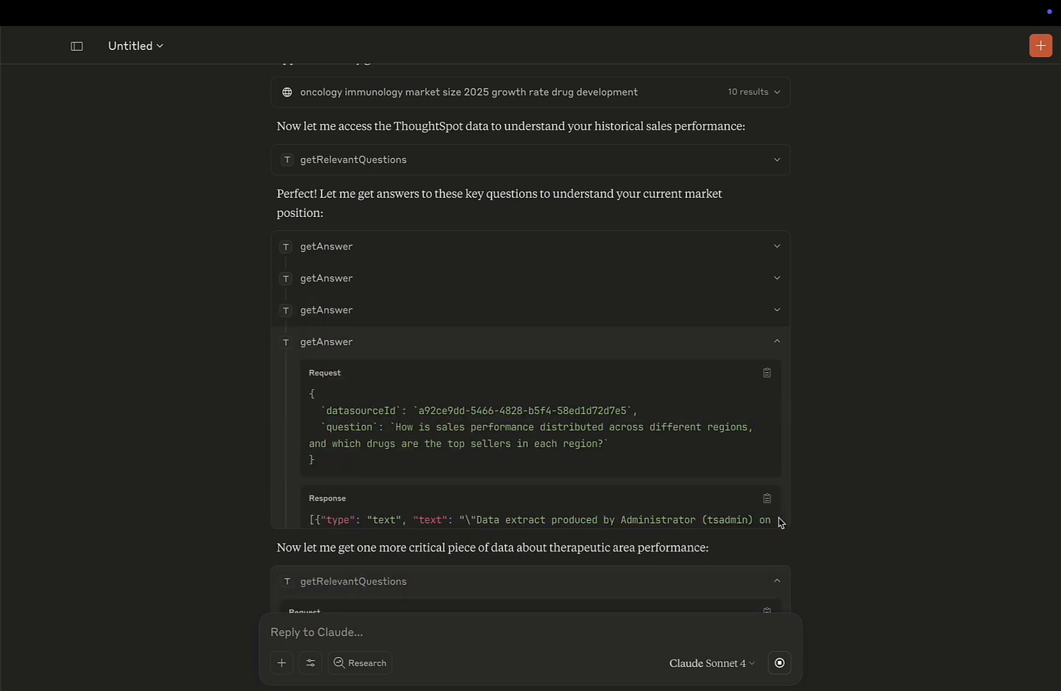
pyautogui.click(778, 341)
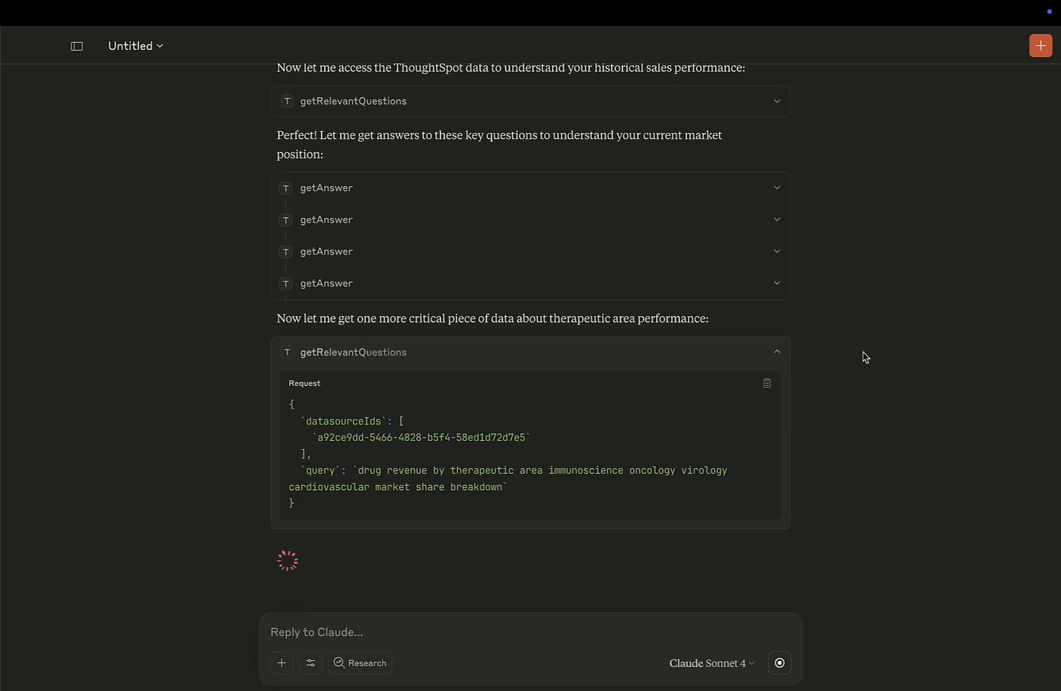
pyautogui.scroll(3)
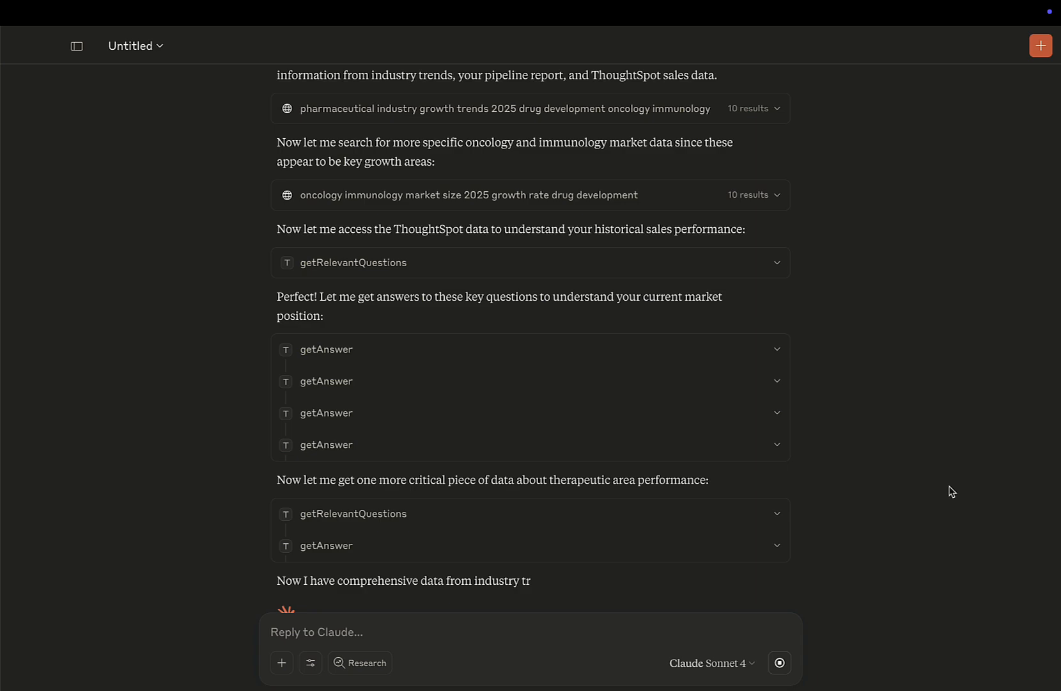
pyautogui.scroll(-3)
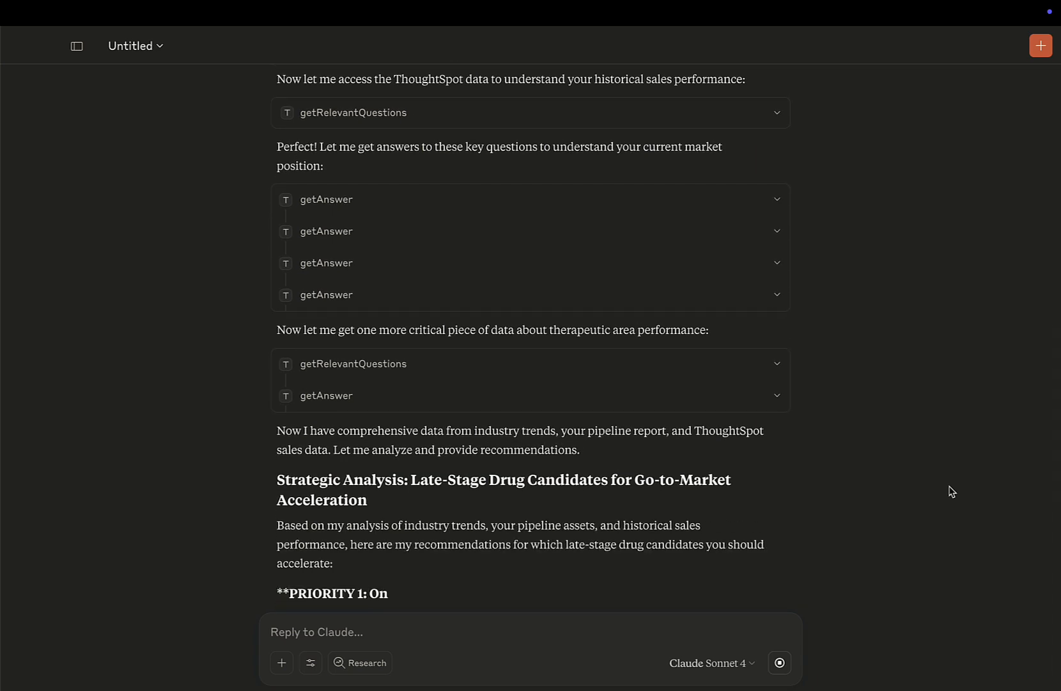
# - Review Claude's prioritized recommendations down through the analysis sections
pyautogui.scroll(-3)
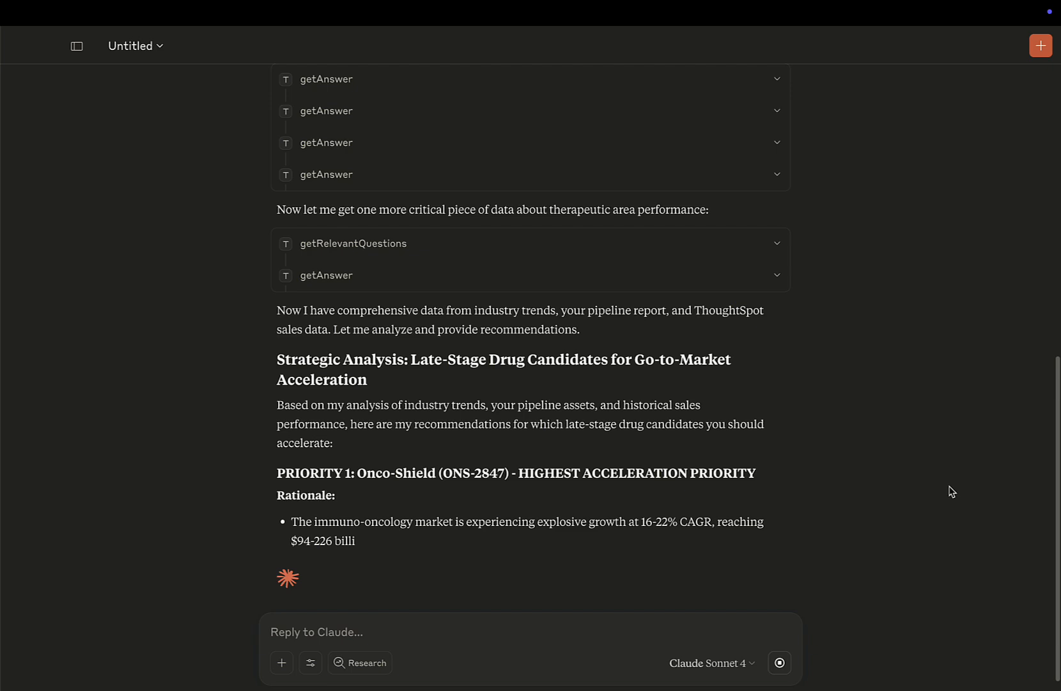
pyautogui.scroll(-3)
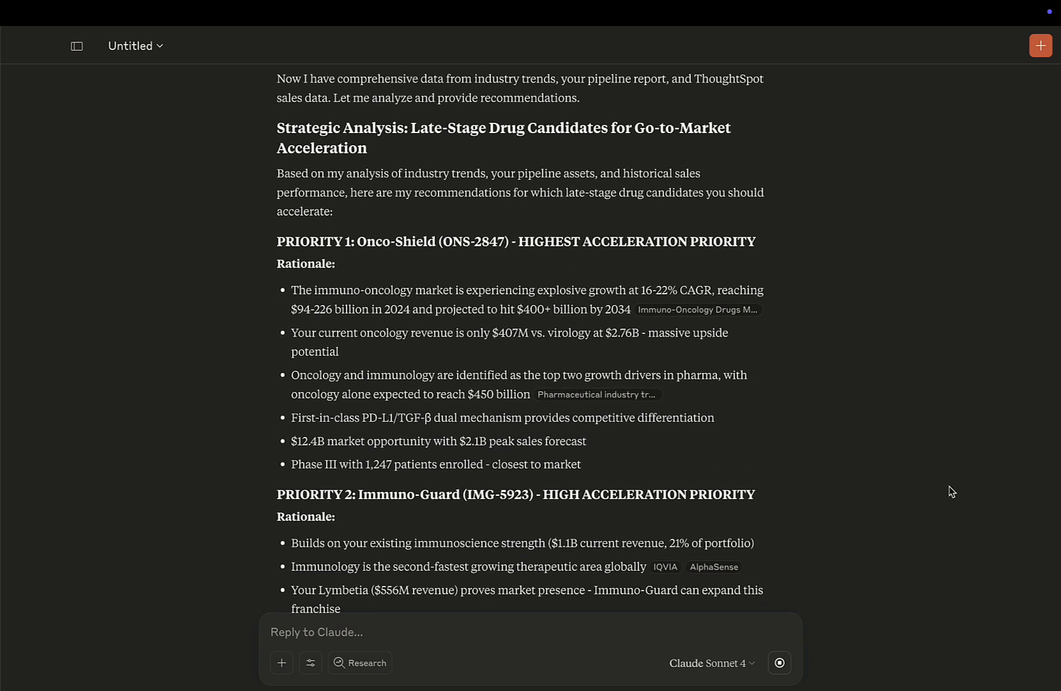
pyautogui.scroll(-3)
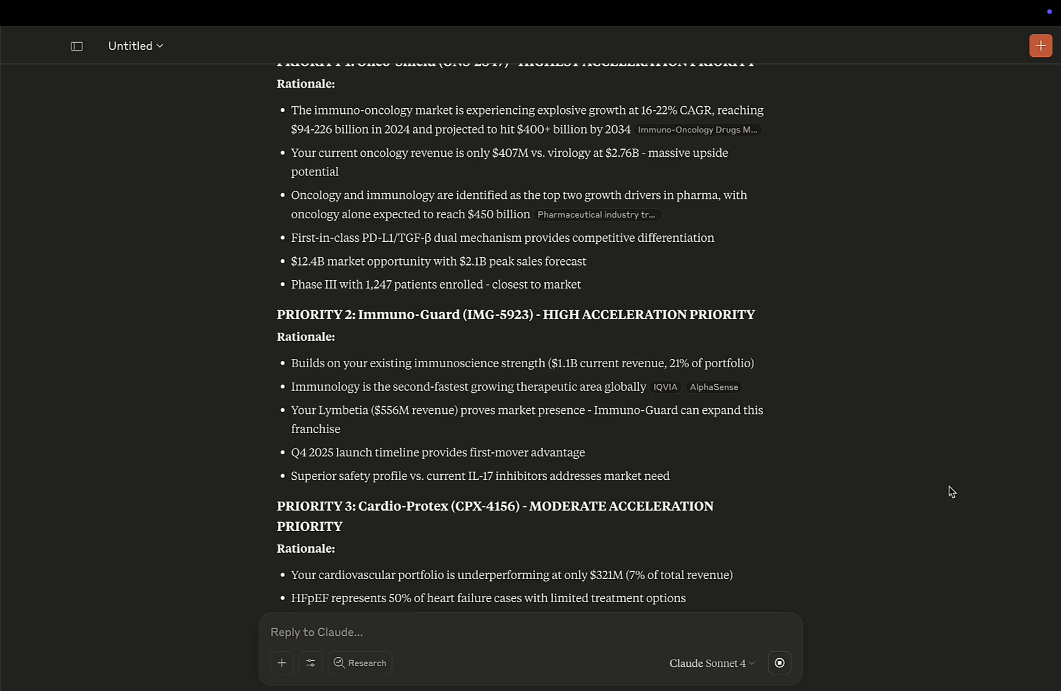
pyautogui.scroll(-3)
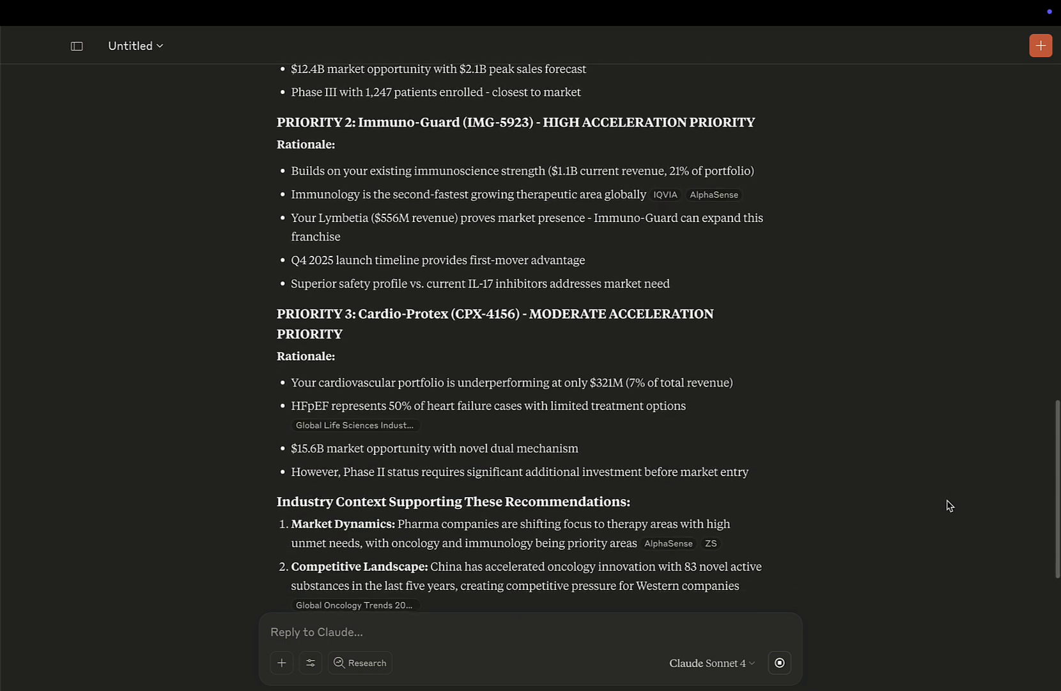
pyautogui.scroll(-3)
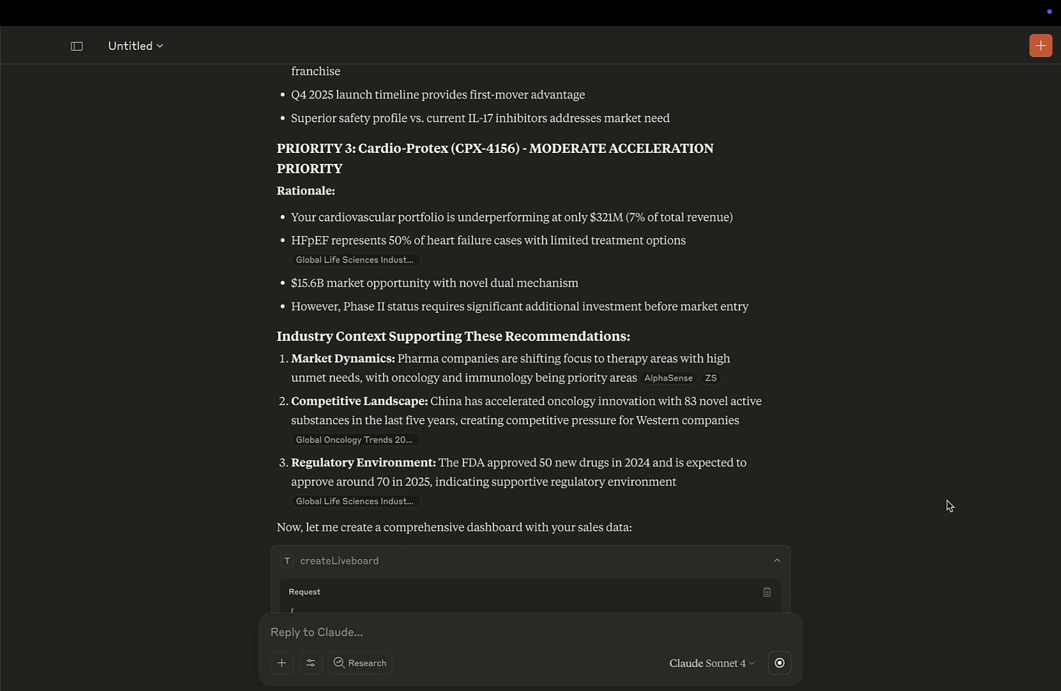
pyautogui.scroll(-3)
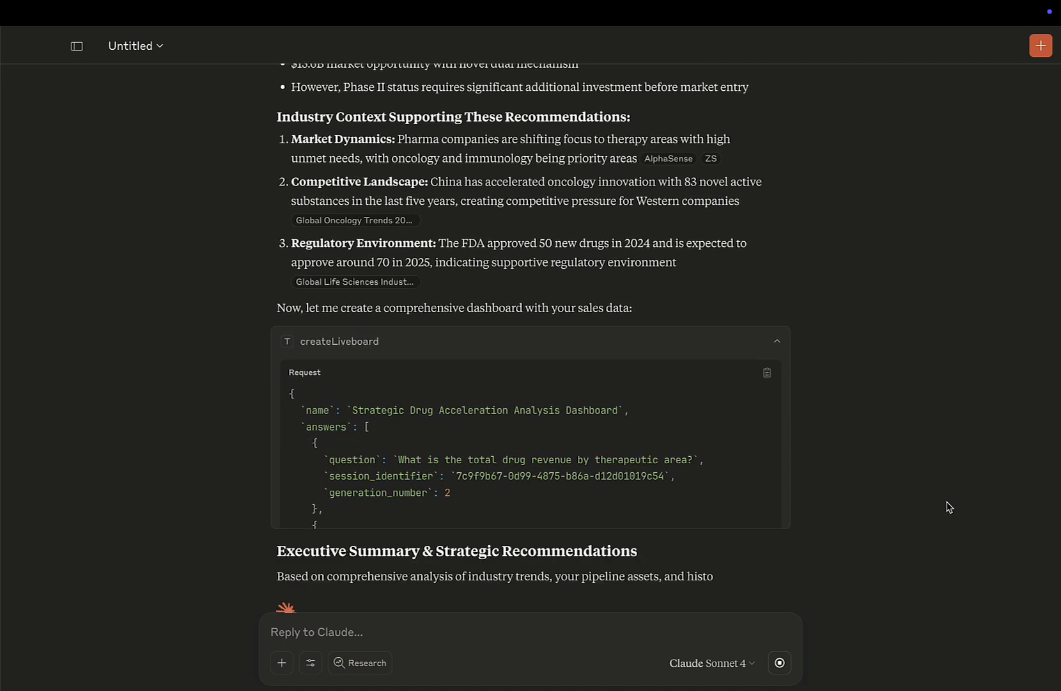
pyautogui.click(778, 340)
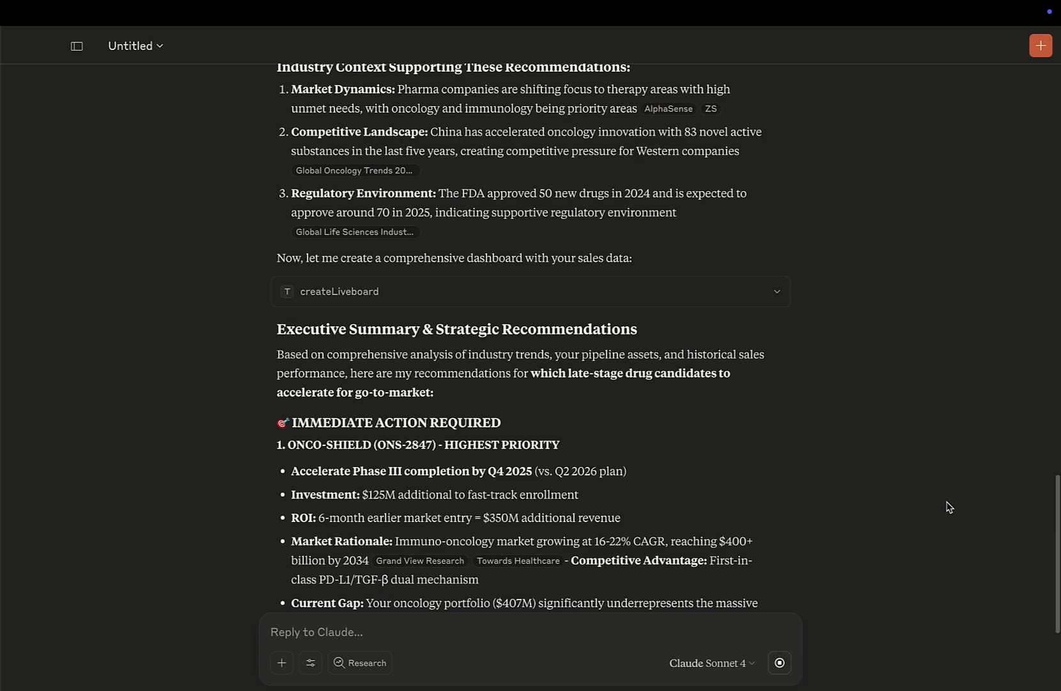
# - Reach the Next Steps and follow the Strategic Drug Acceleration Analysis Dashboard link
pyautogui.scroll(-3)
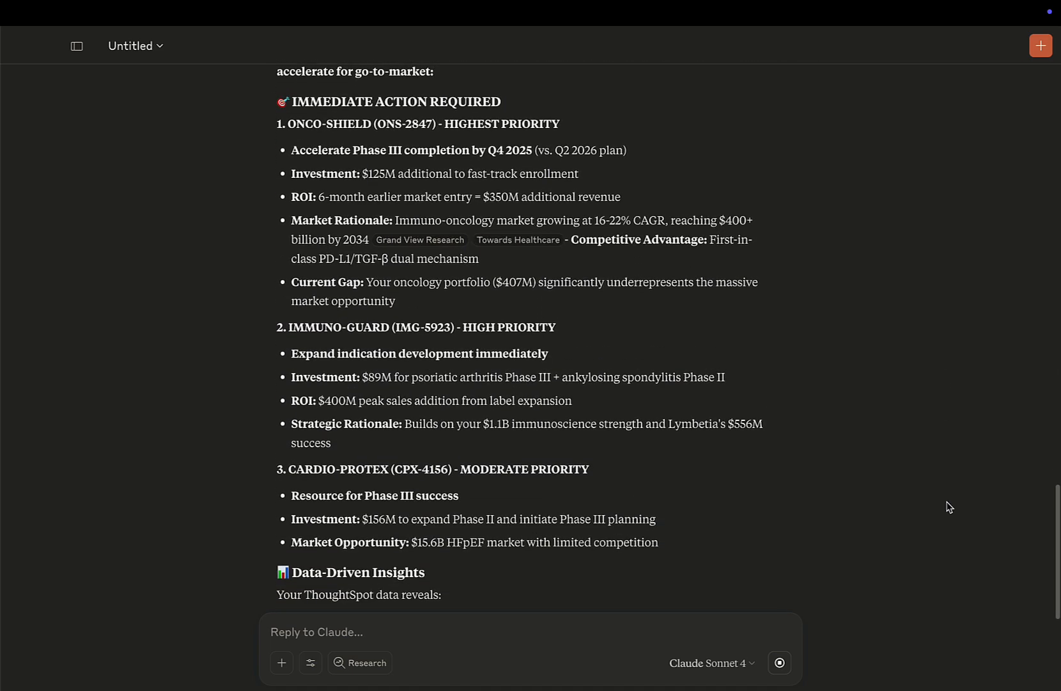
pyautogui.scroll(-3)
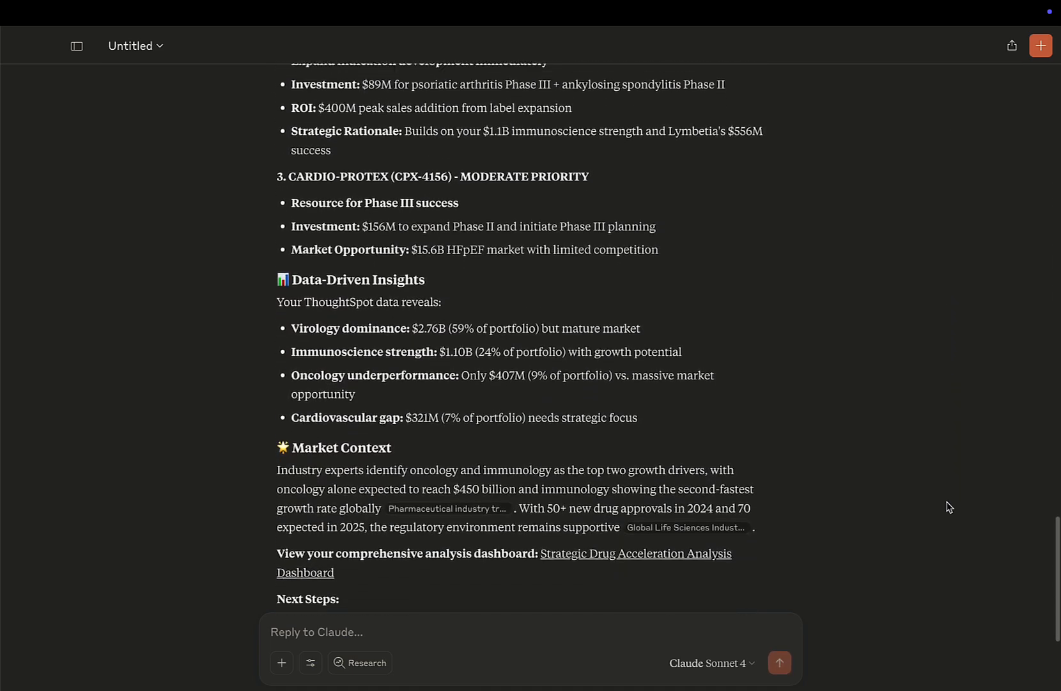
pyautogui.scroll(-3)
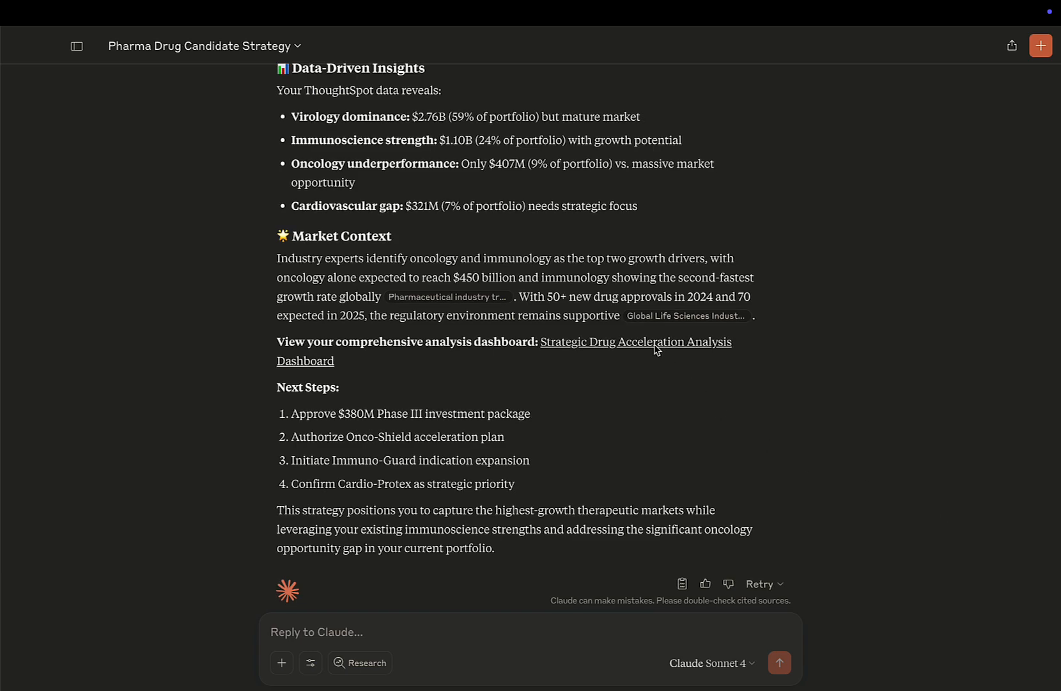
pyautogui.click(636, 342)
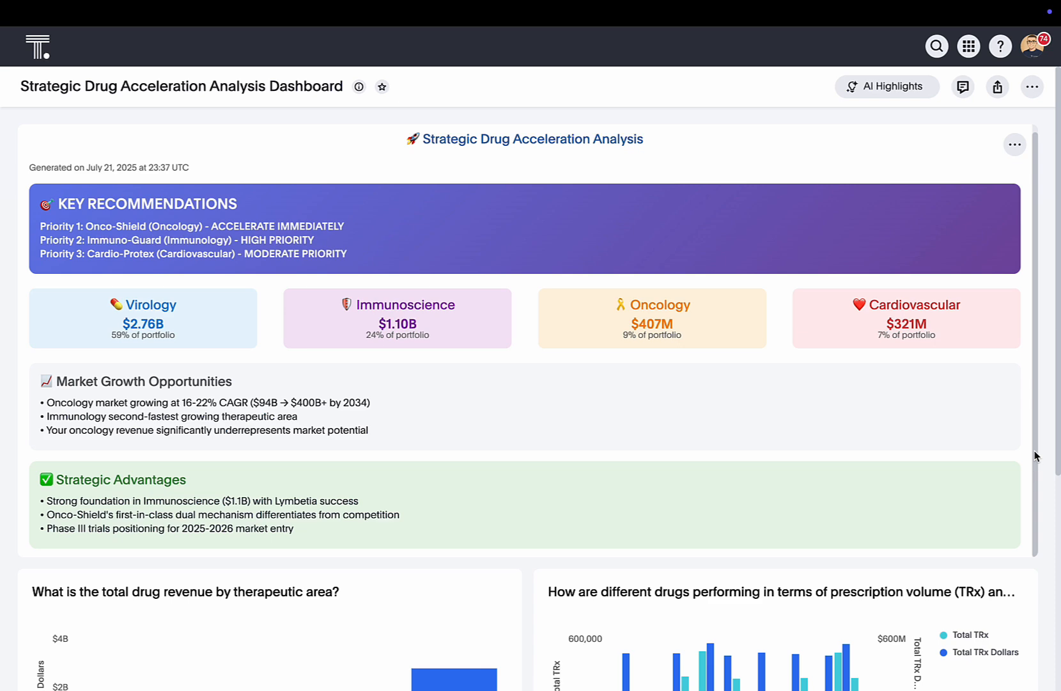
# - Scroll the loaded Liveboard past the KPI cards down to the revenue charts
pyautogui.scroll(-3)
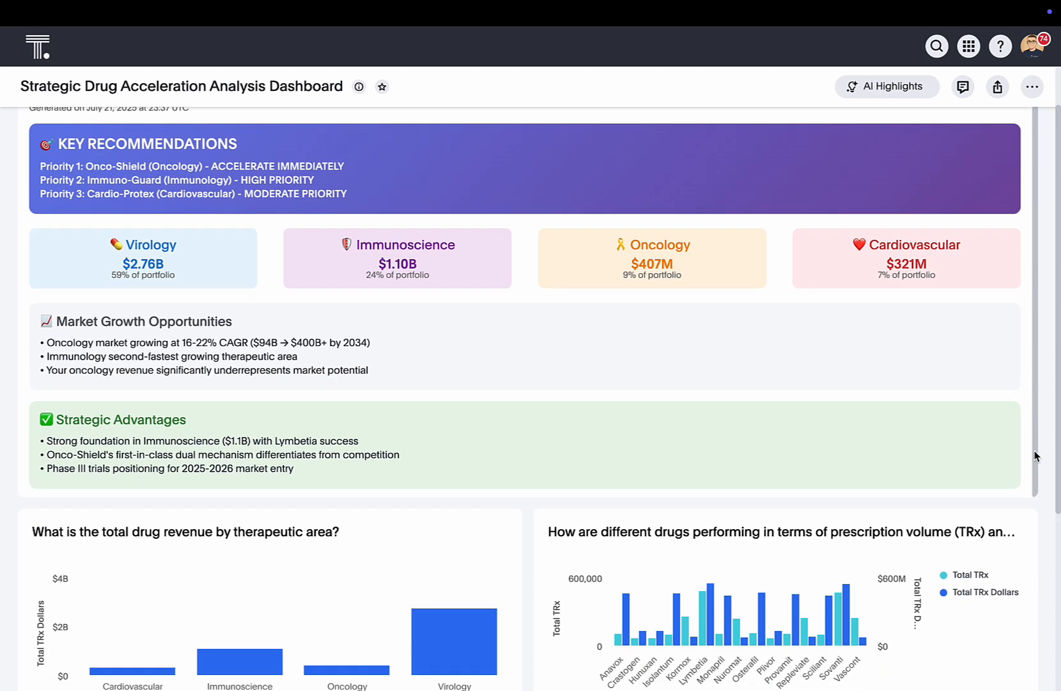
pyautogui.scroll(-3)
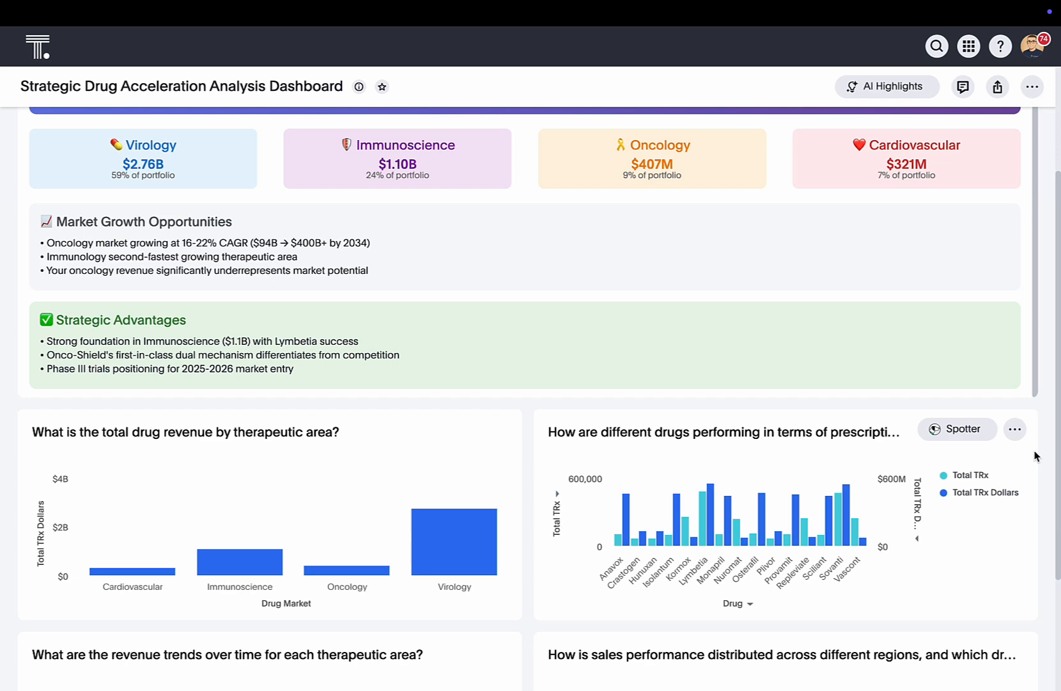
pyautogui.scroll(-3)
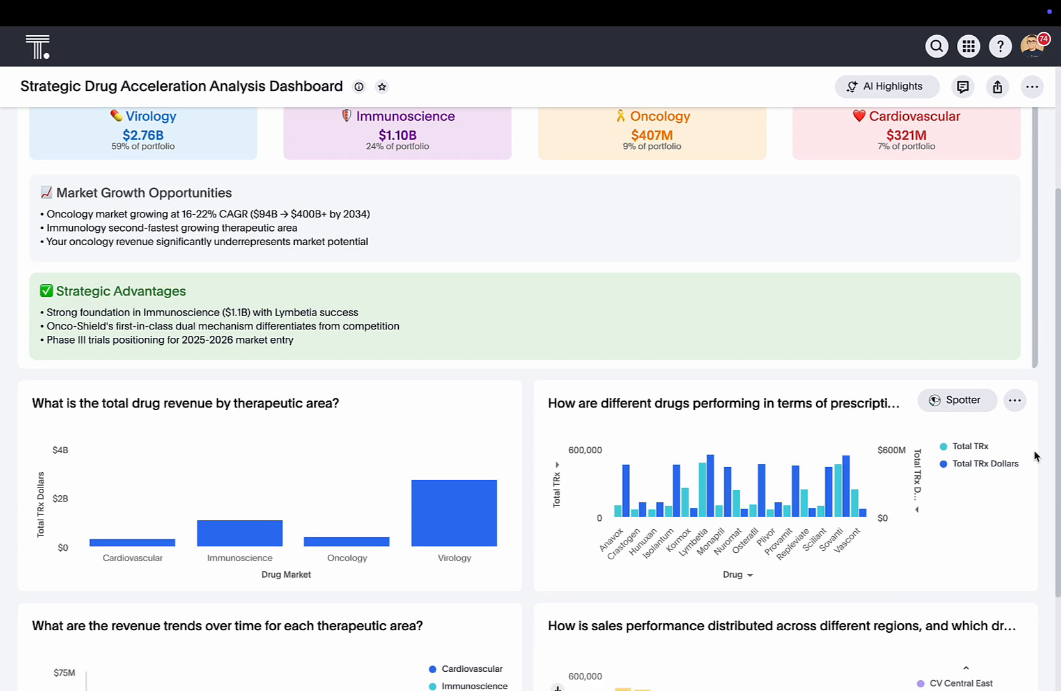
pyautogui.scroll(-3)
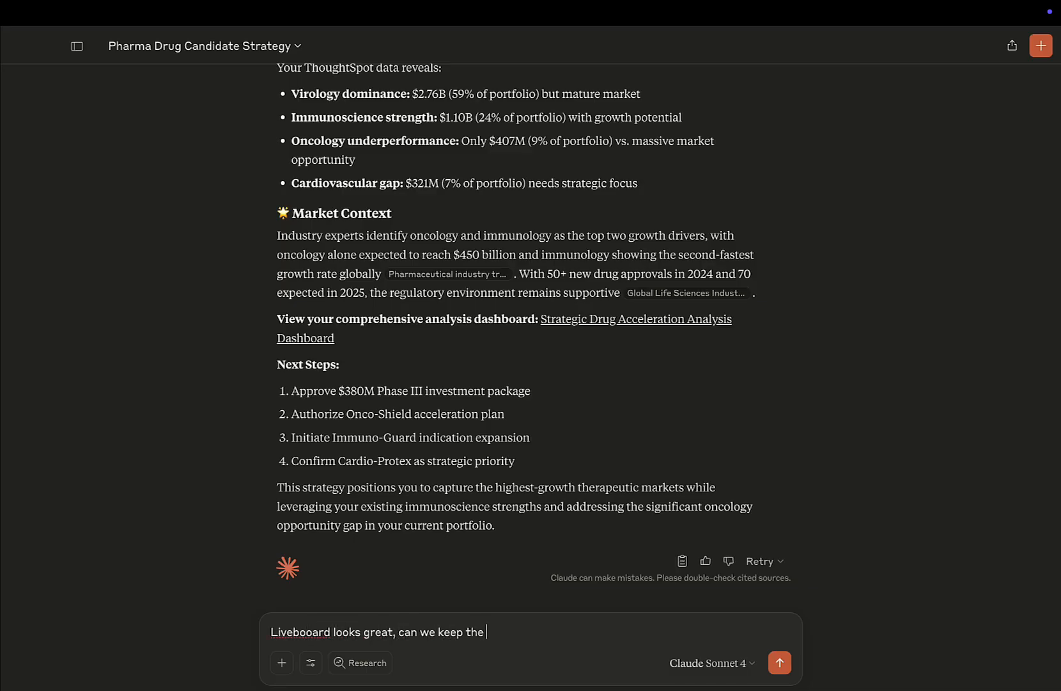
# - Ask Claude to restyle the Liveboard in a blue, grey, white and black theme
pyautogui.write('theme to blu')
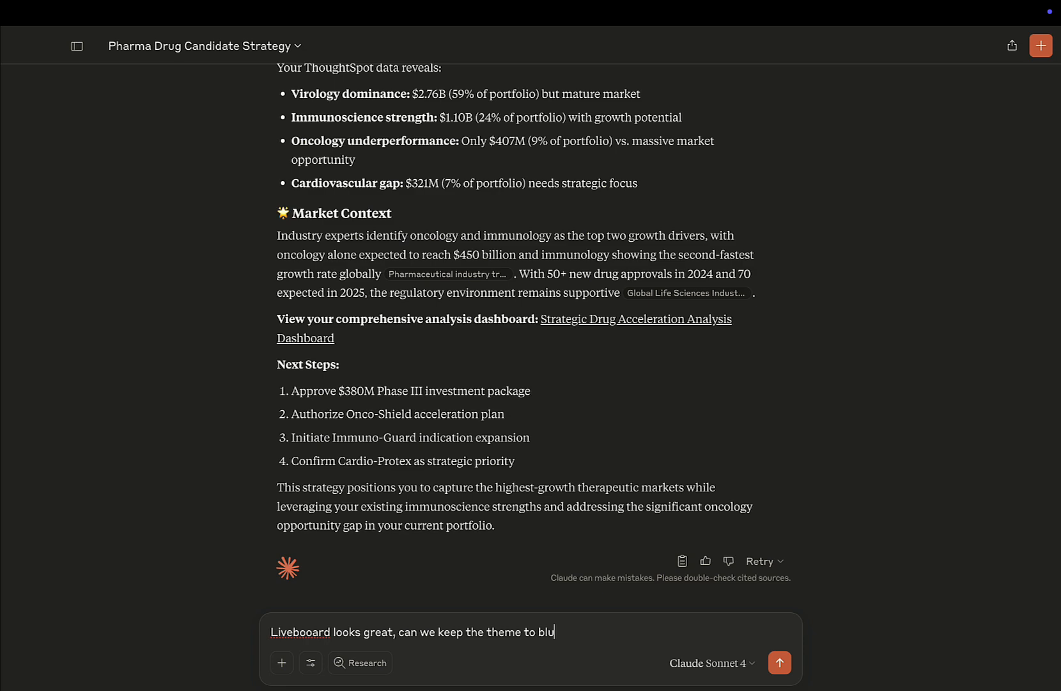
pyautogui.write('e, grey, and white a')
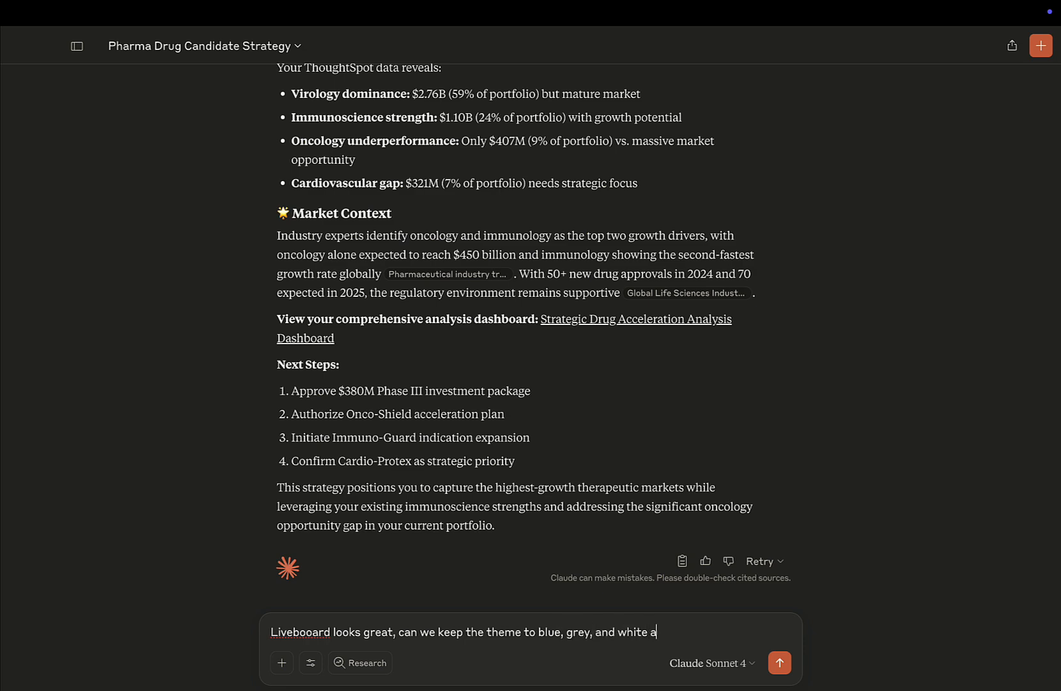
pyautogui.write('nd black? Make it look')
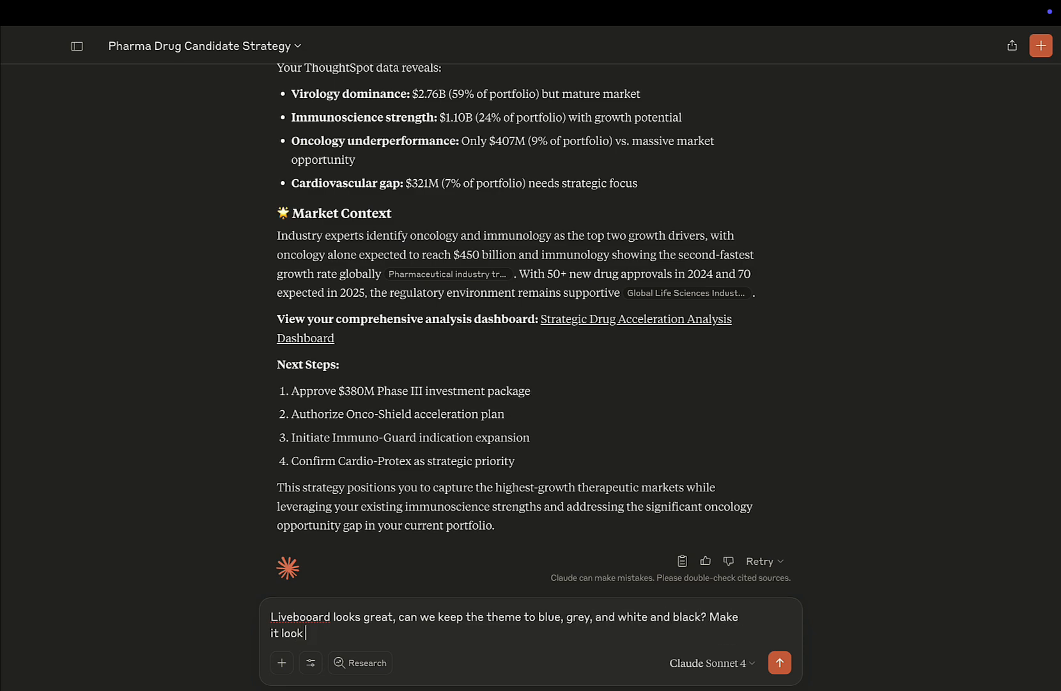
pyautogui.click(779, 663)
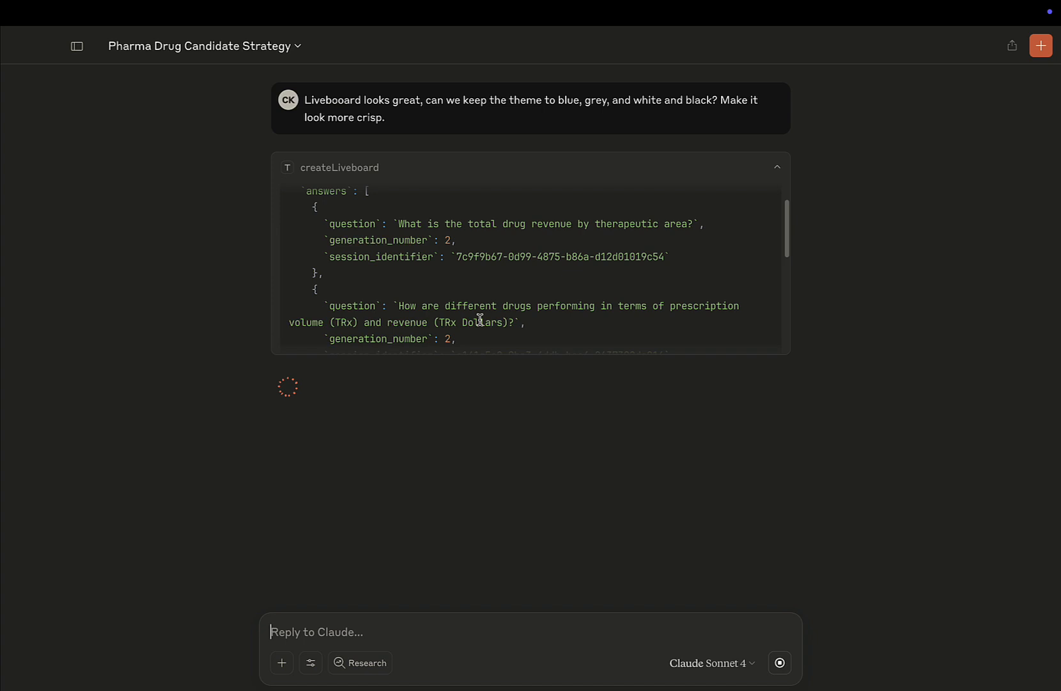
# - Read Claude's design updates and open the updated dashboard link, confirming the external link
pyautogui.scroll(-3)
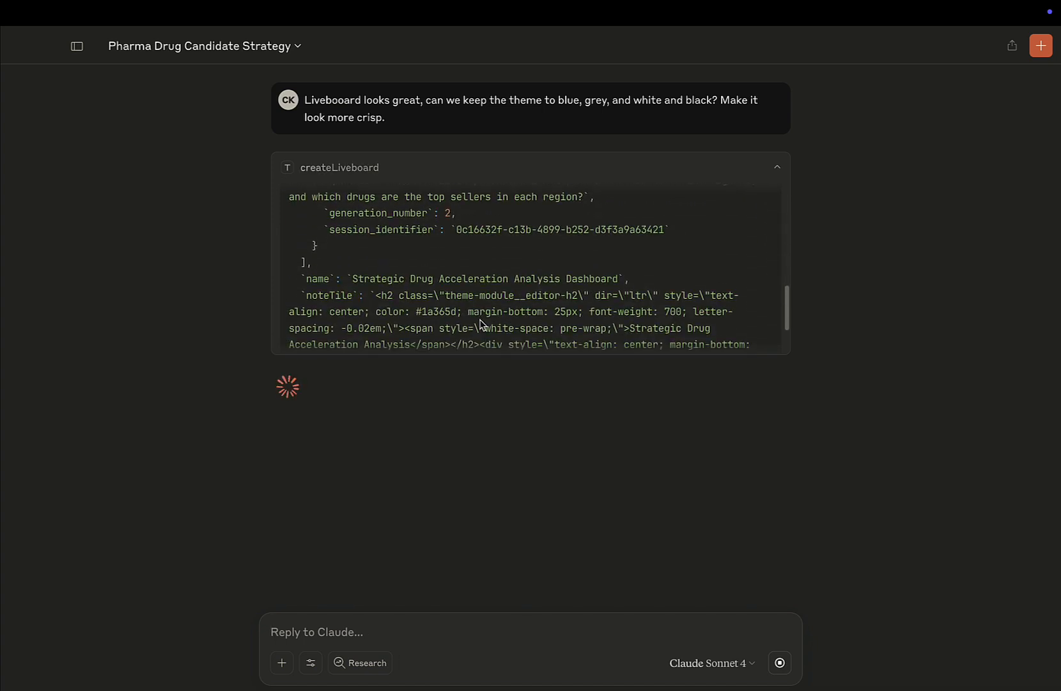
pyautogui.scroll(-3)
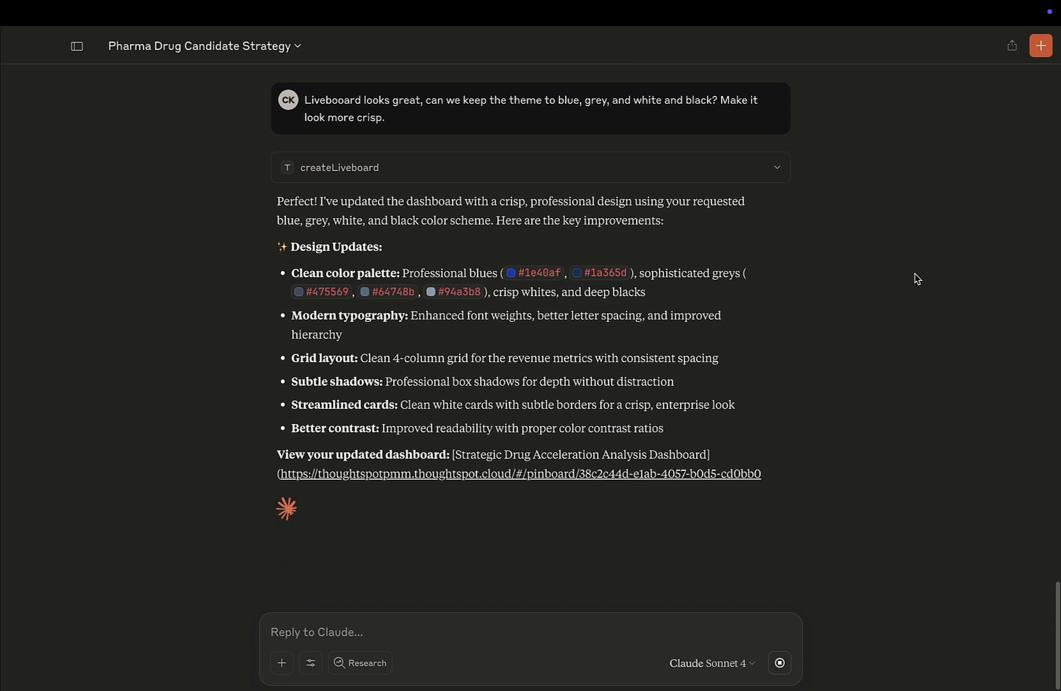
pyautogui.scroll(-3)
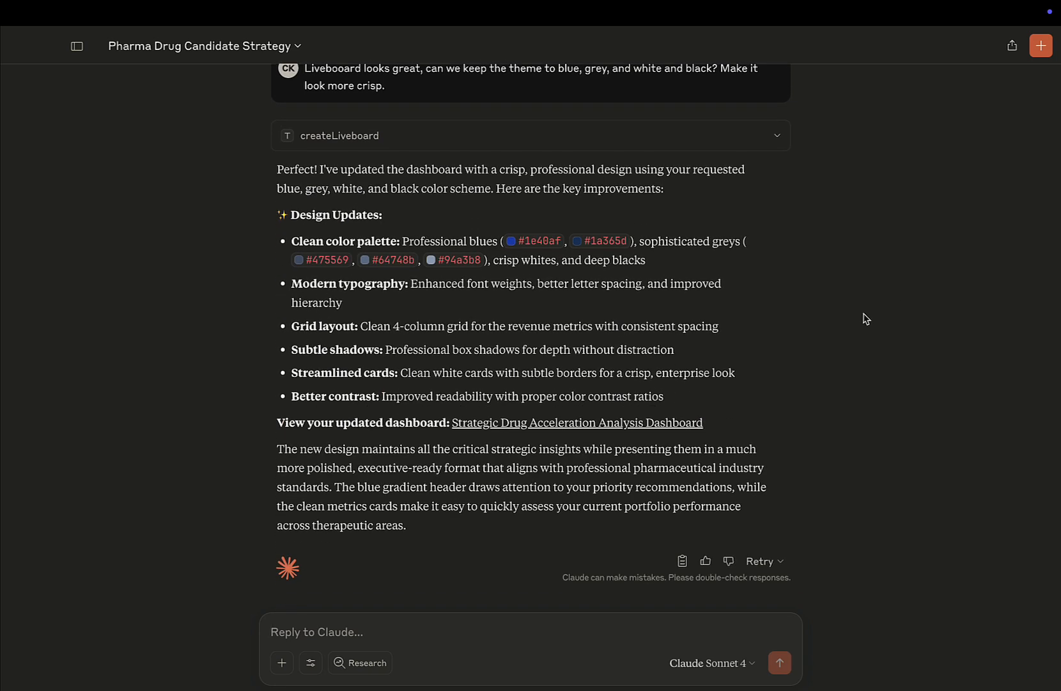
pyautogui.click(575, 422)
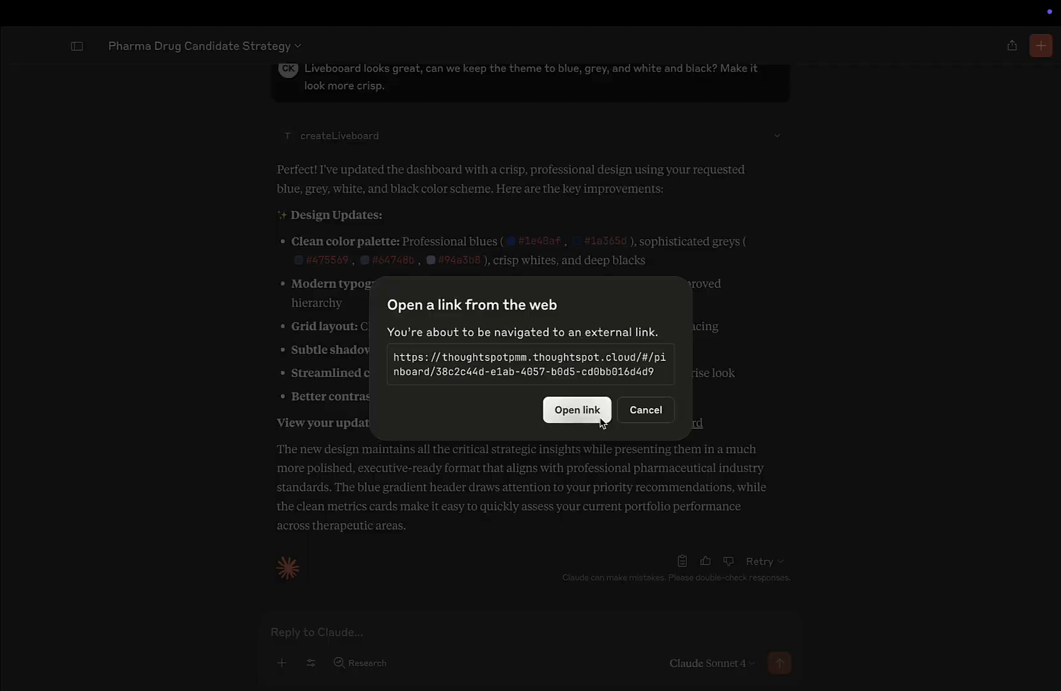
pyautogui.click(577, 409)
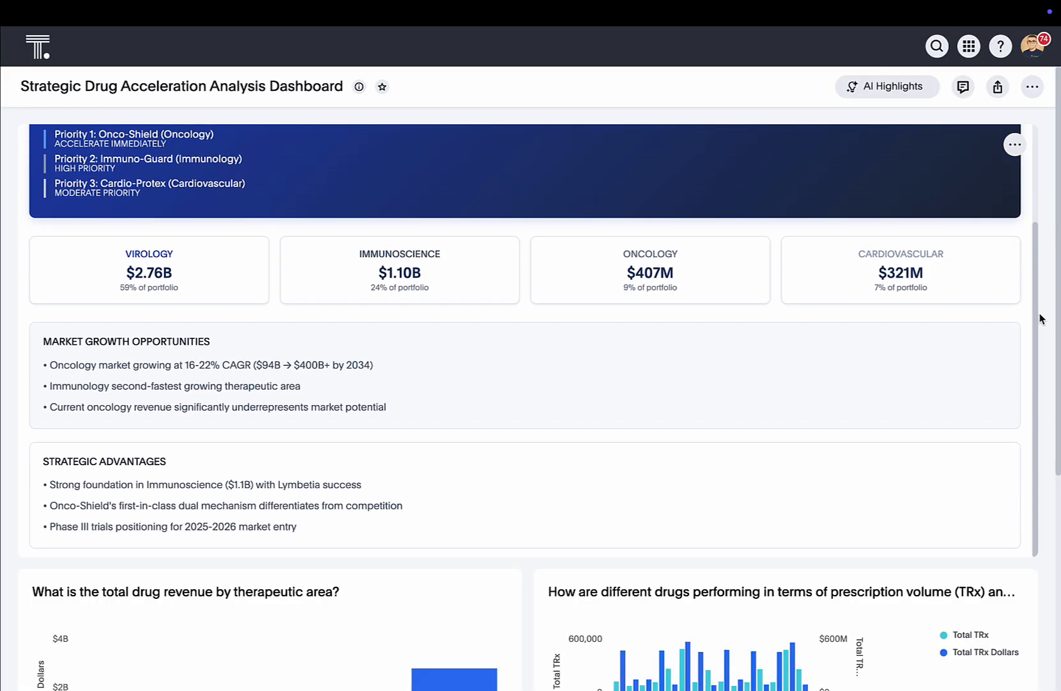
# - Review the restyled Liveboard's revenue charts and bring up its Share dialog
pyautogui.scroll(-3)
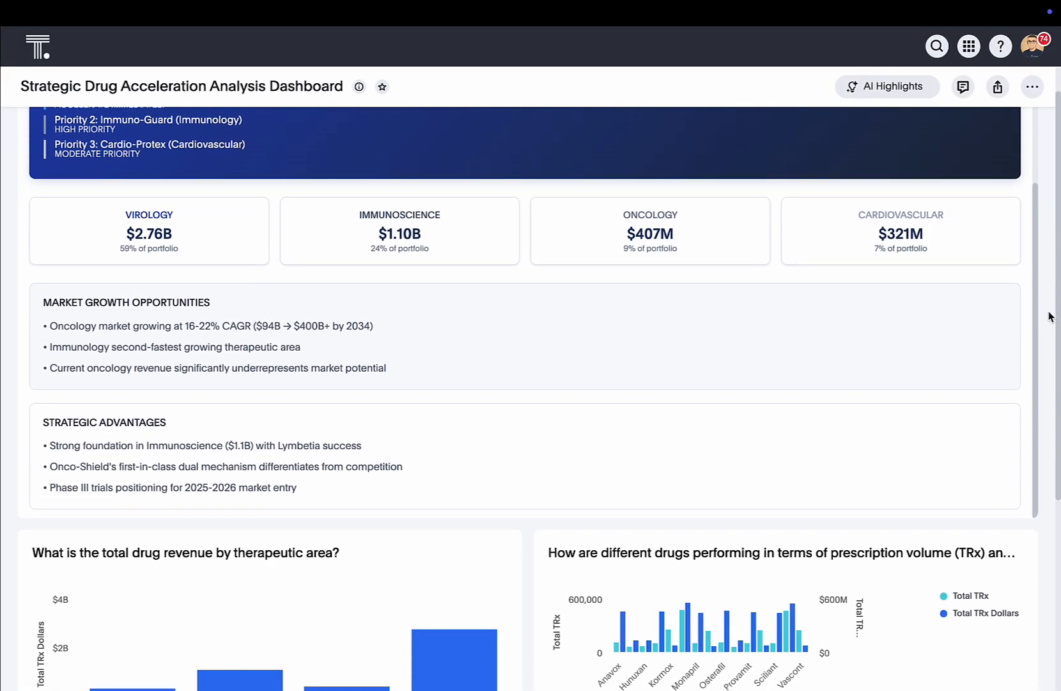
pyautogui.scroll(-3)
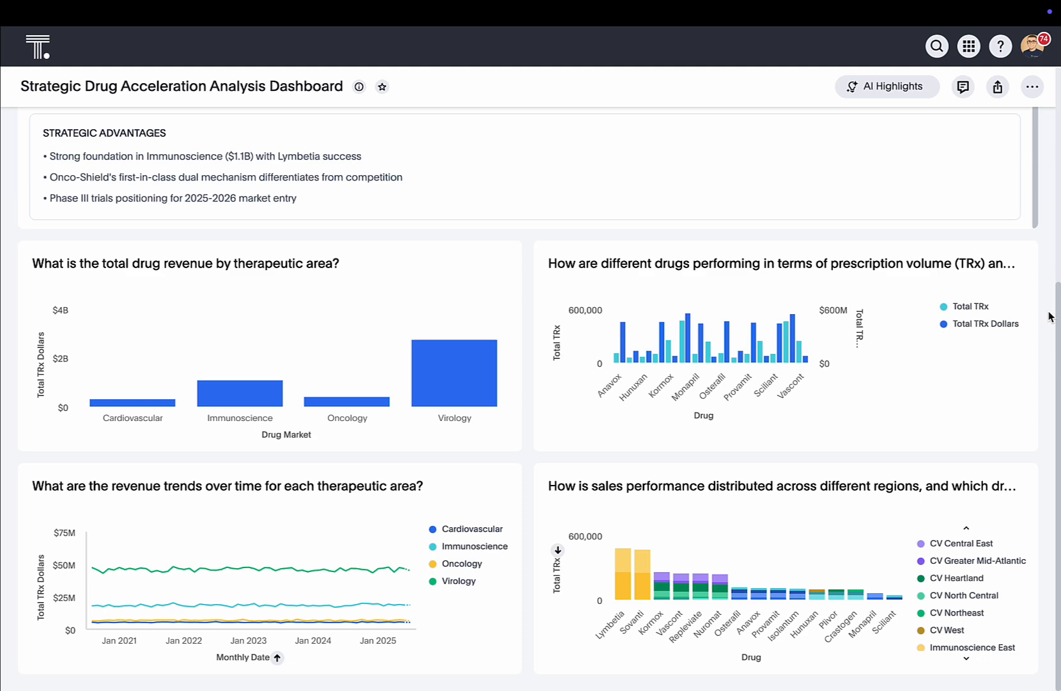
pyautogui.moveTo(996, 134)
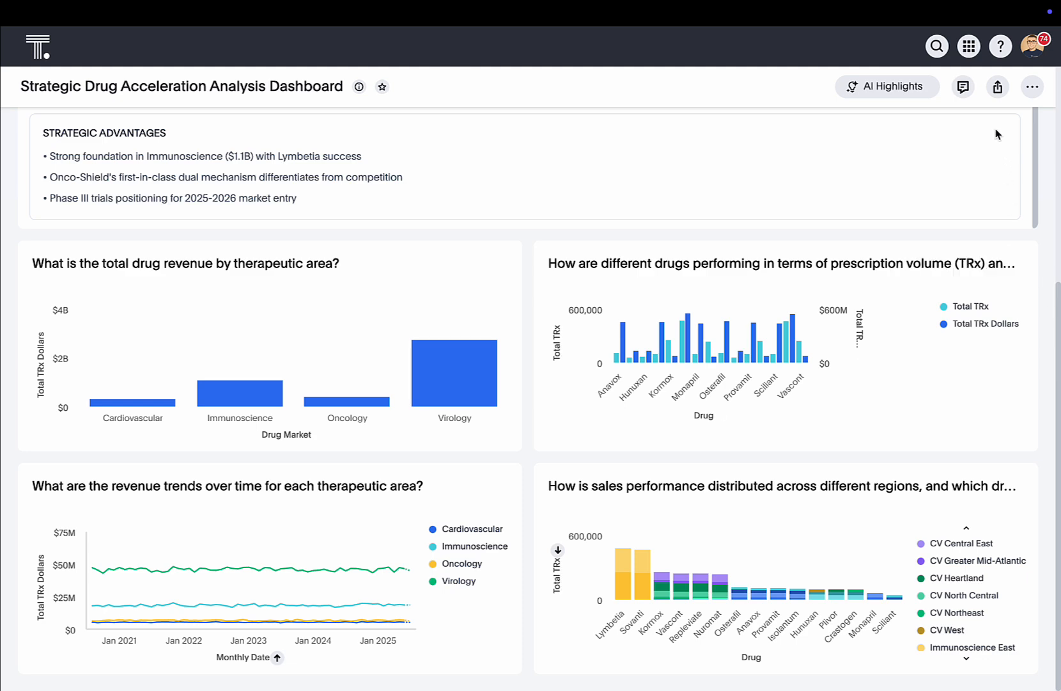
pyautogui.click(997, 86)
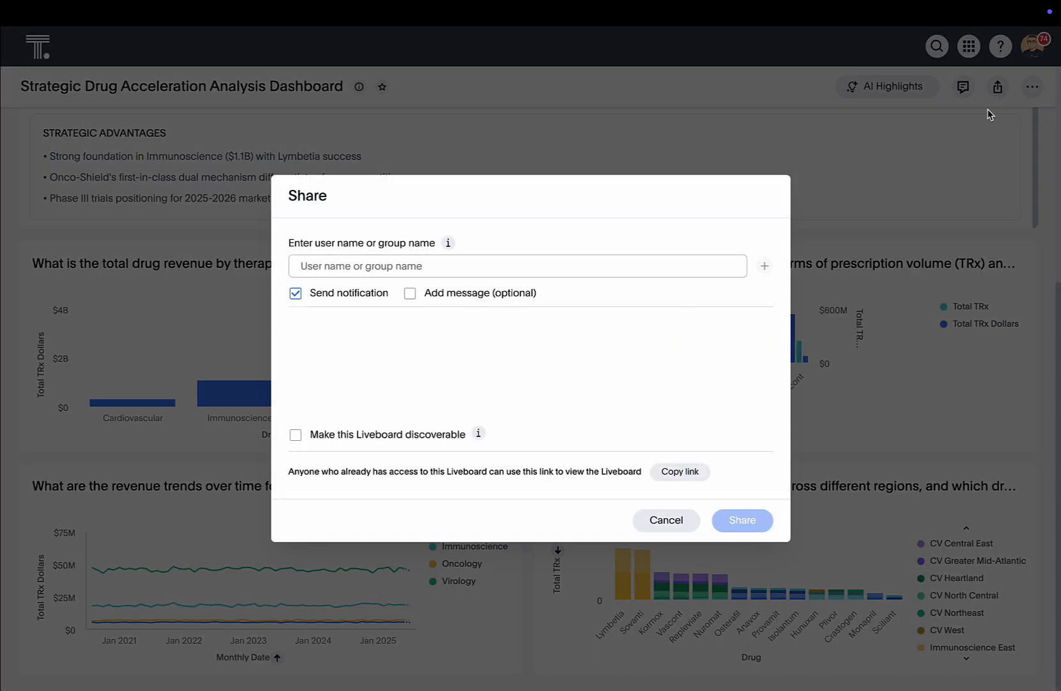
# - Cancel sharing, explore the revenue-by-therapeutic-area chart in Spotter, then return to the dashboard
pyautogui.click(665, 520)
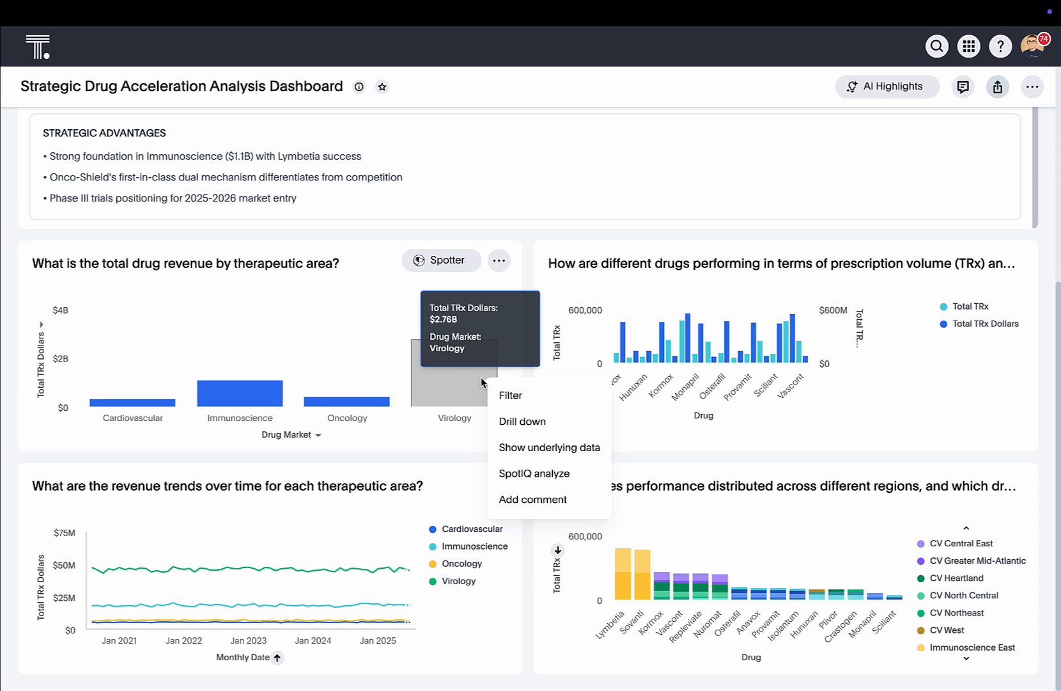
pyautogui.click(523, 421)
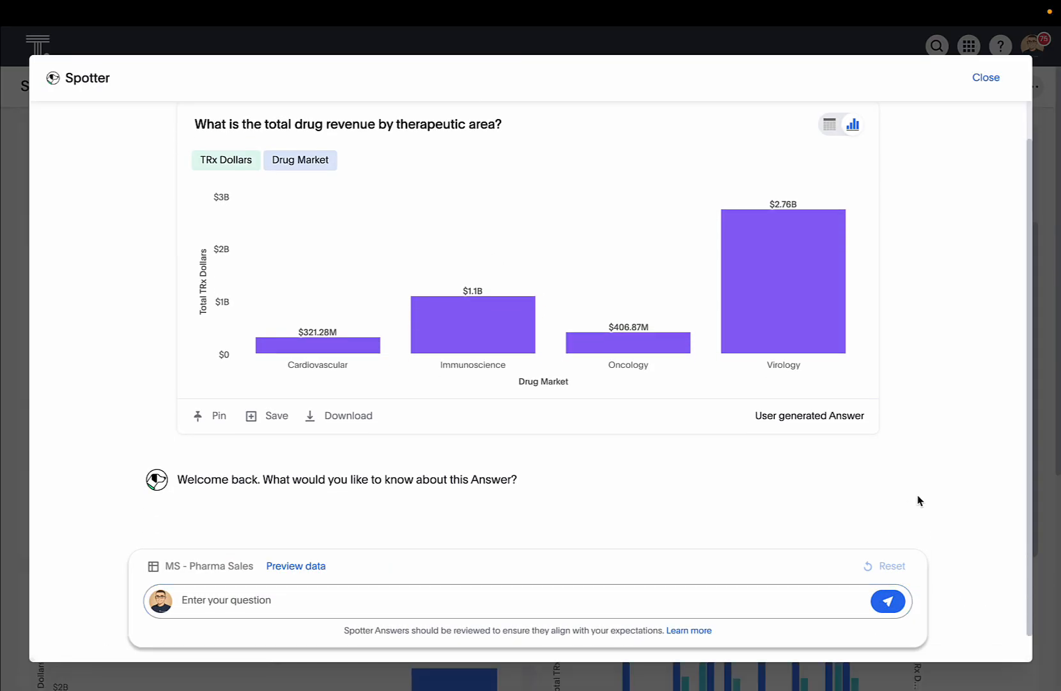
pyautogui.moveTo(909, 555)
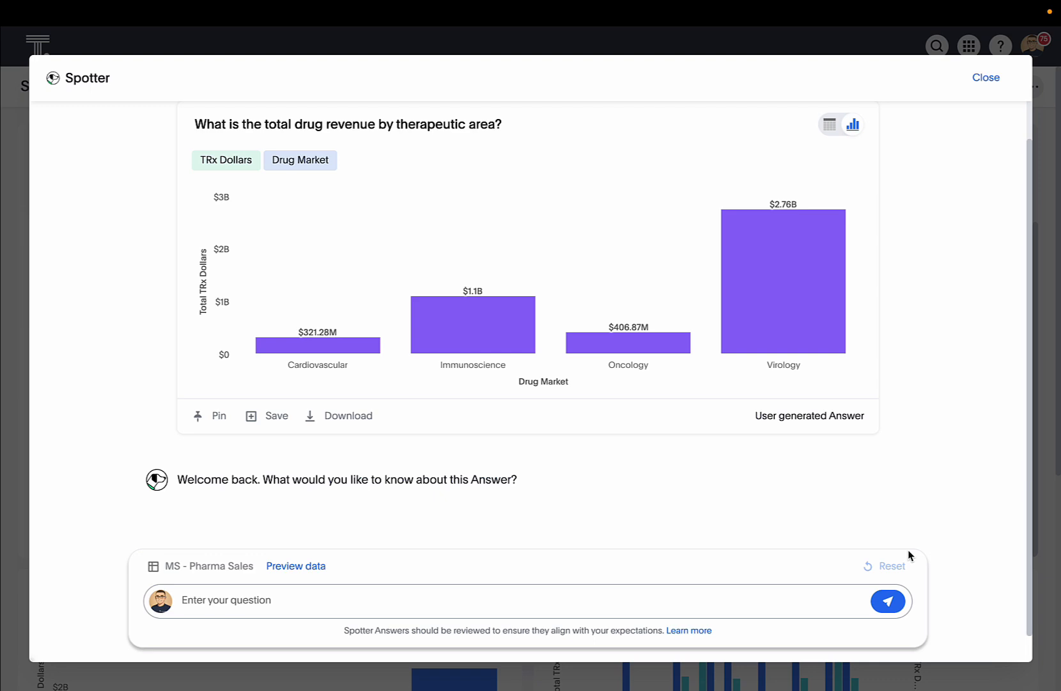
pyautogui.click(986, 77)
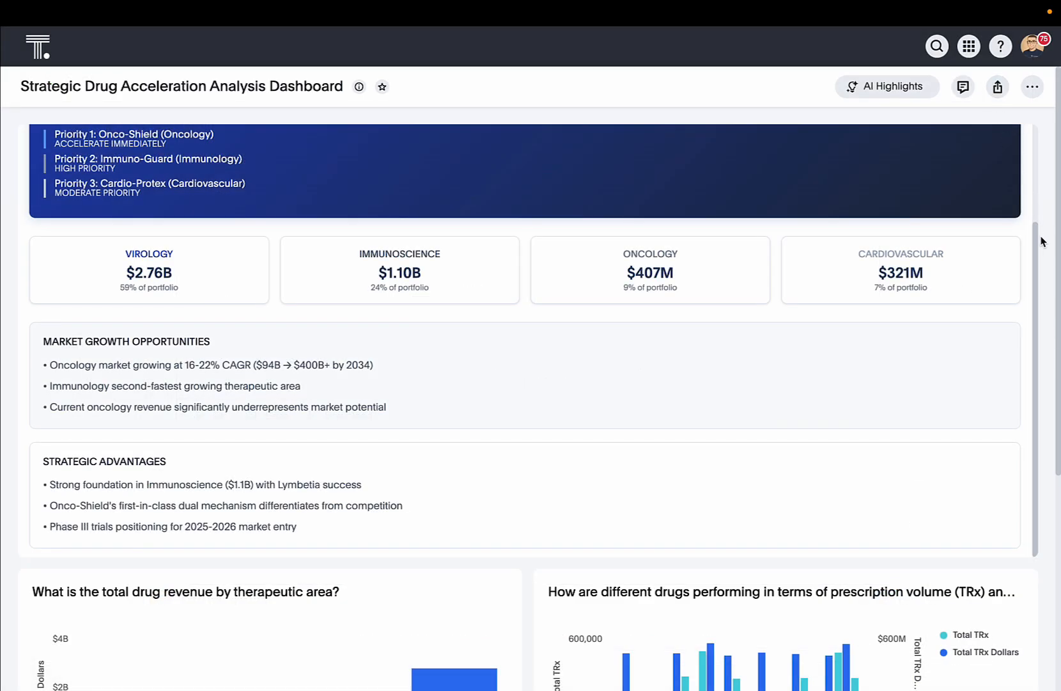
pyautogui.scroll(3)
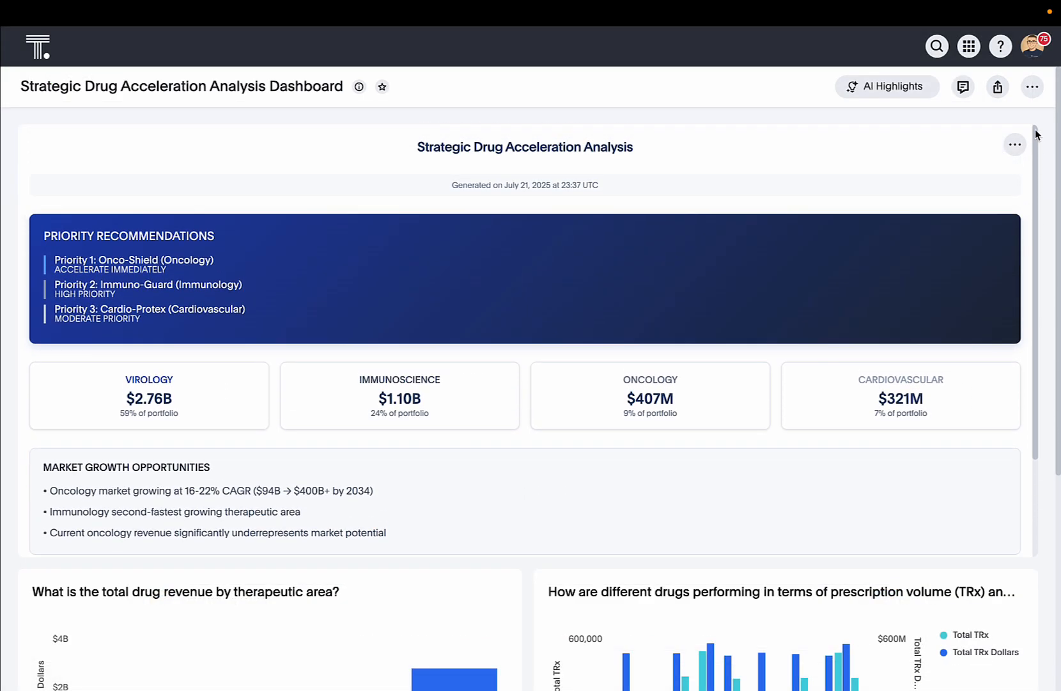
pyautogui.moveTo(1054, 131)
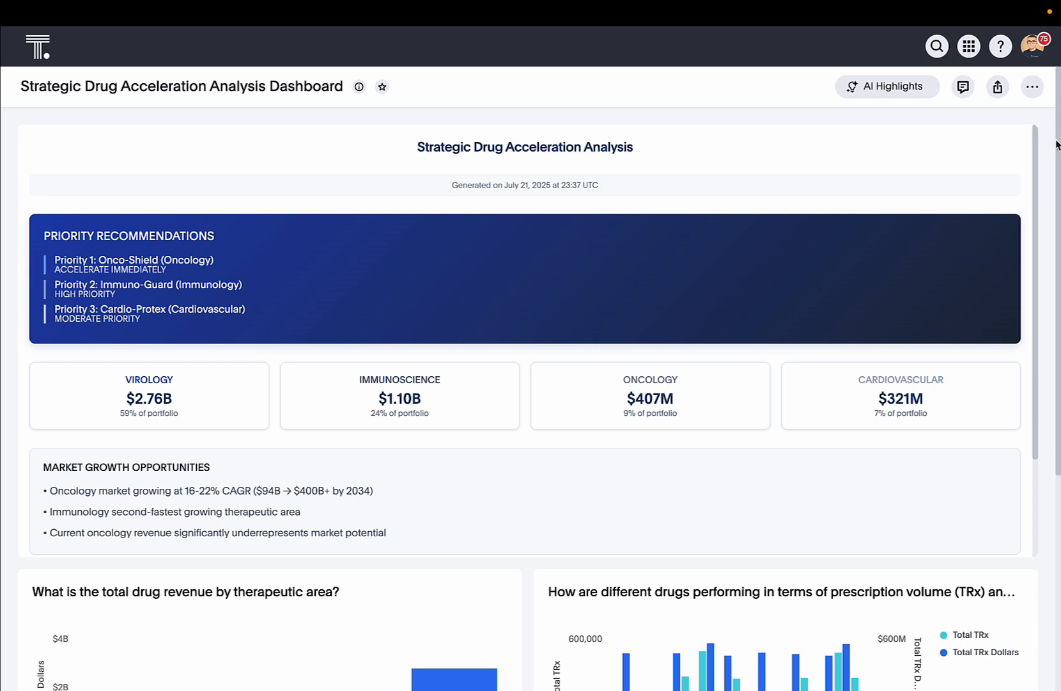
pyautogui.moveTo(1049, 145)
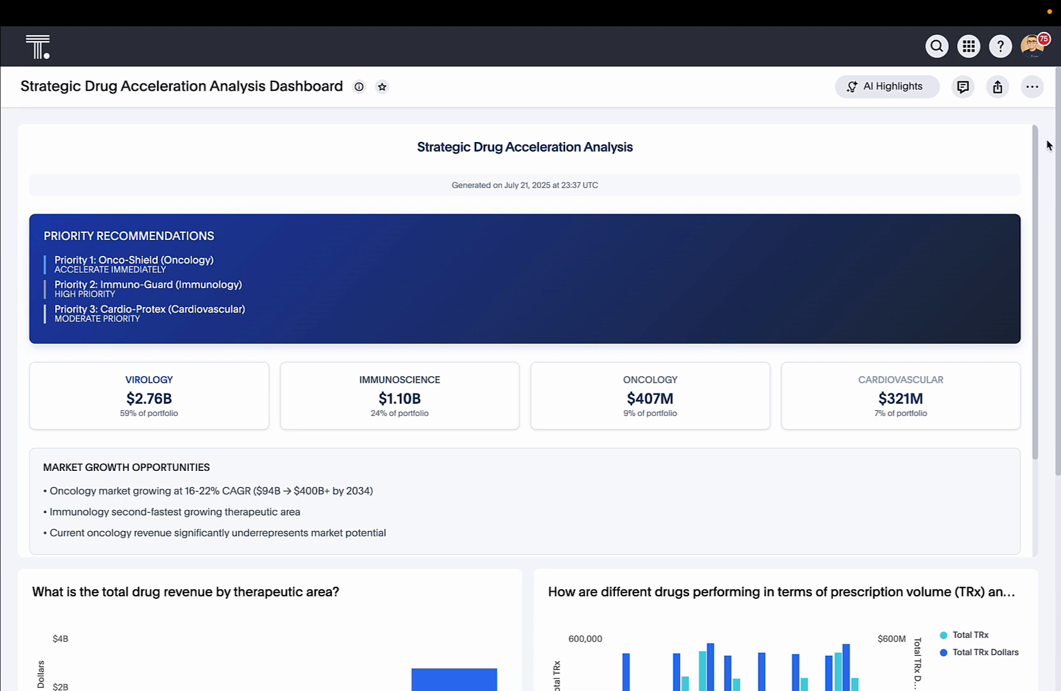